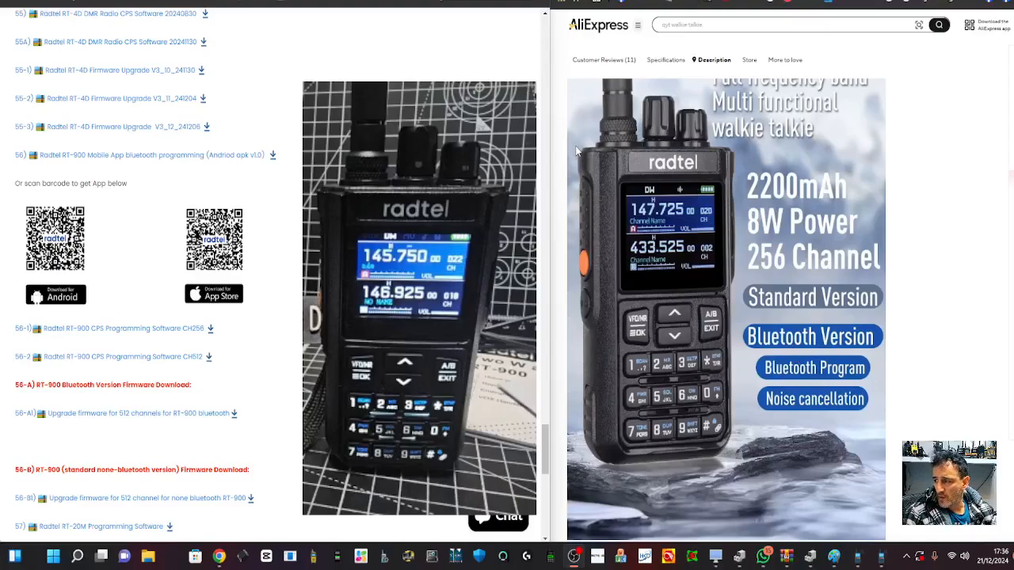
mouse_move(521, 71)
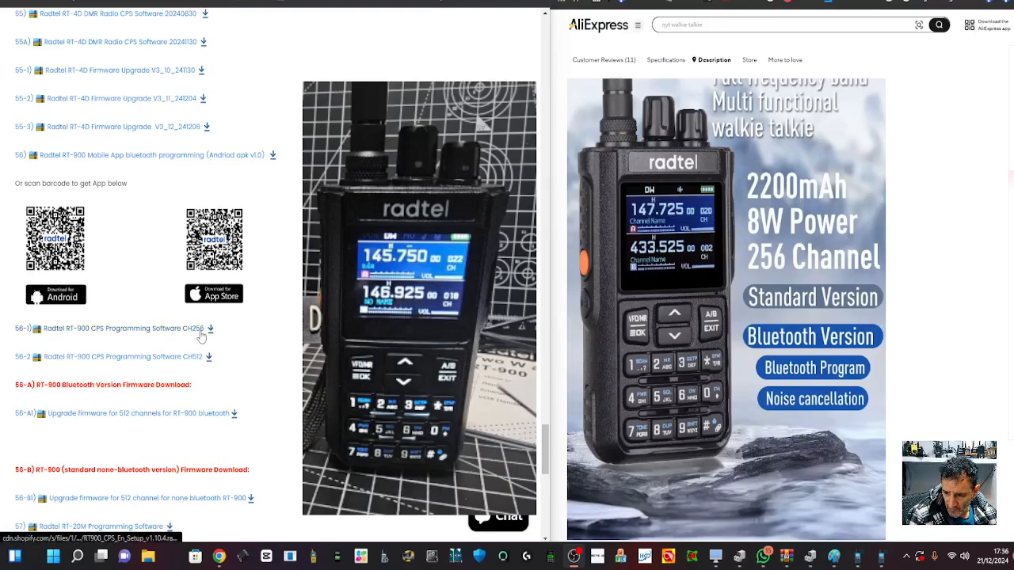
Download the RT-900 CPS archive, open it in WinRAR and dismiss the trial notice.
scroll("down", 3)
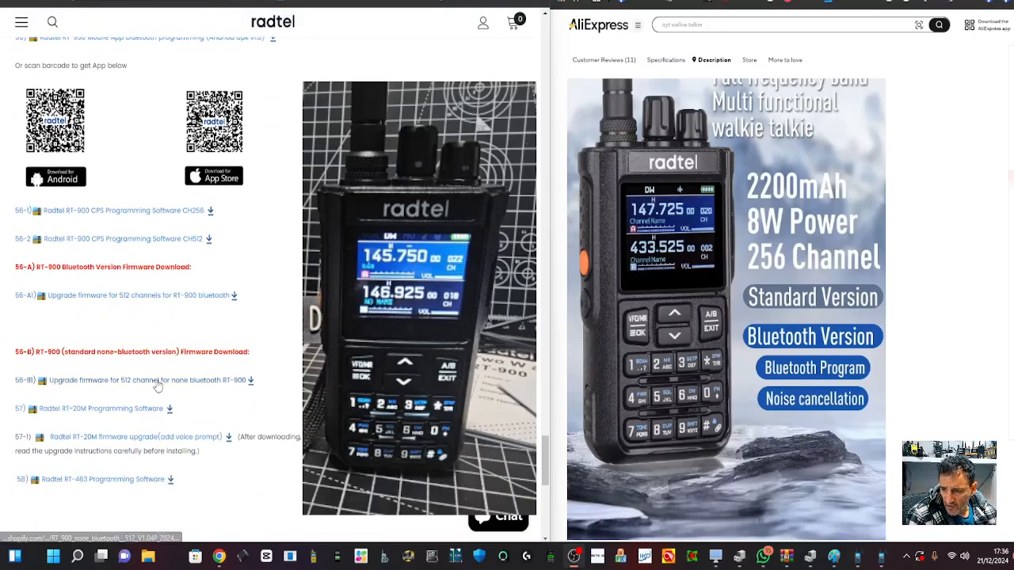
scroll("up", 3)
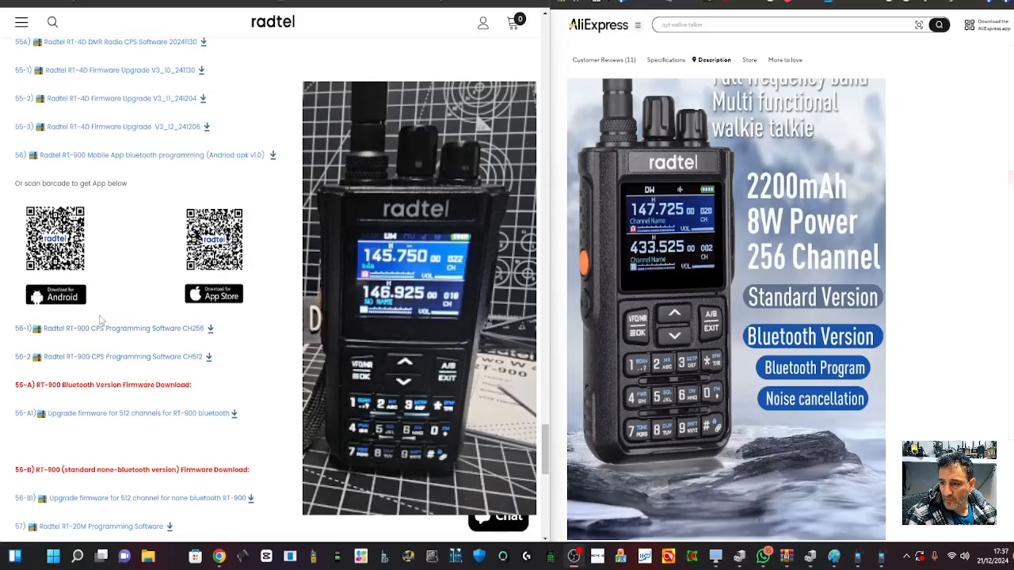
mouse_move(270, 253)
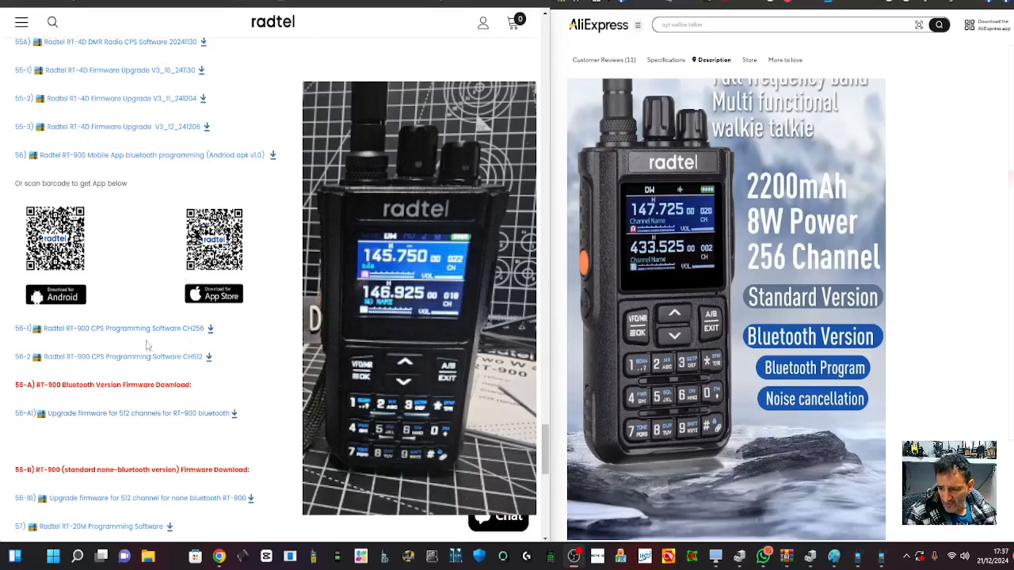
mouse_move(111, 328)
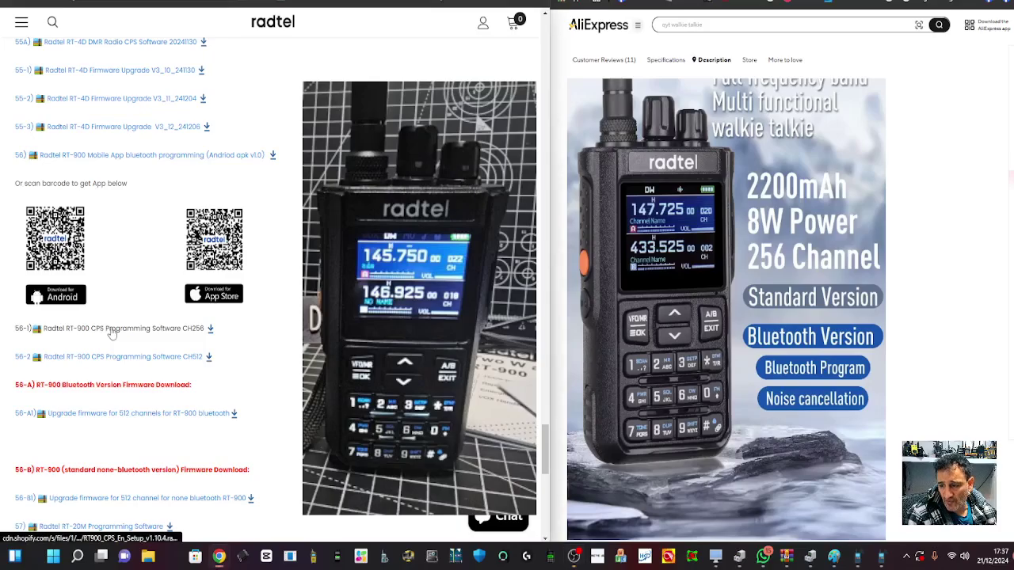
left_click(209, 328)
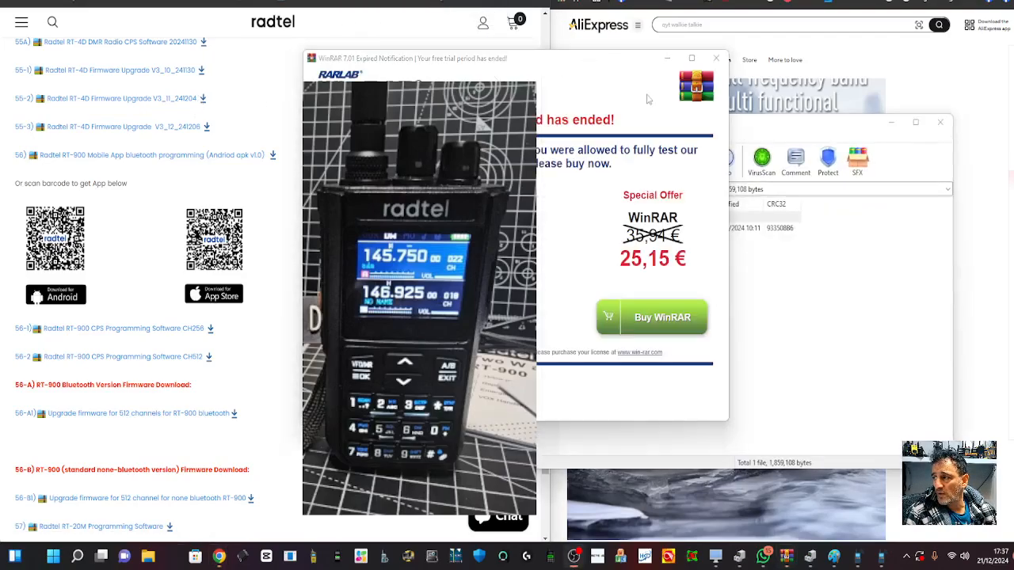
left_click(716, 57)
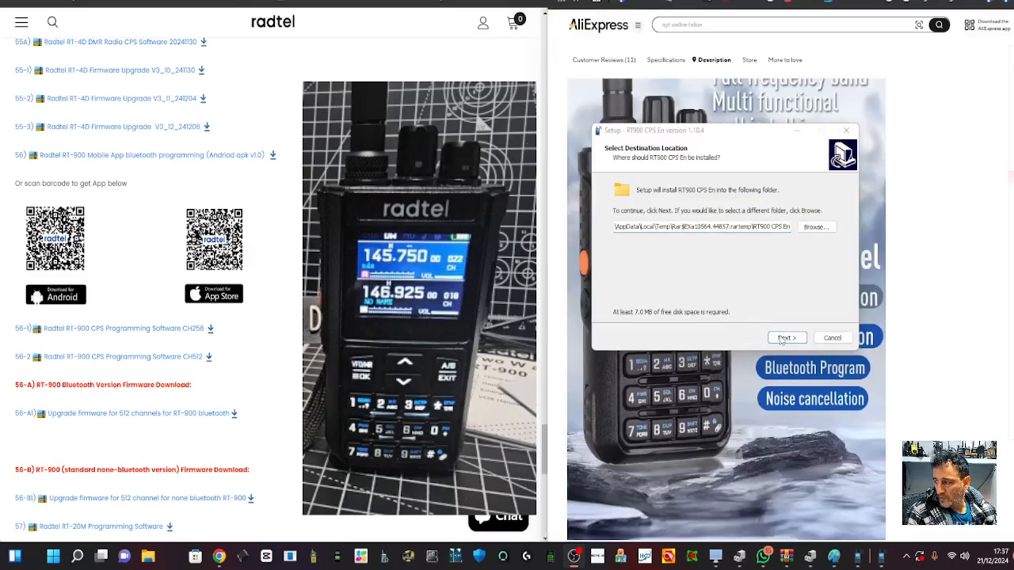
Accept the default install folder, keep the desktop shortcut and finish the setup wizard.
left_click(786, 337)
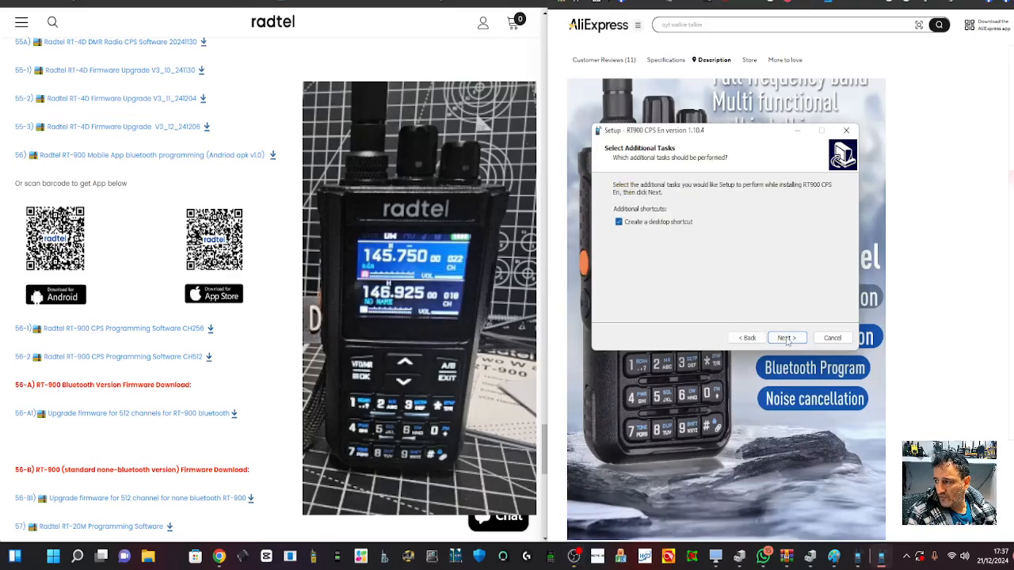
left_click(786, 337)
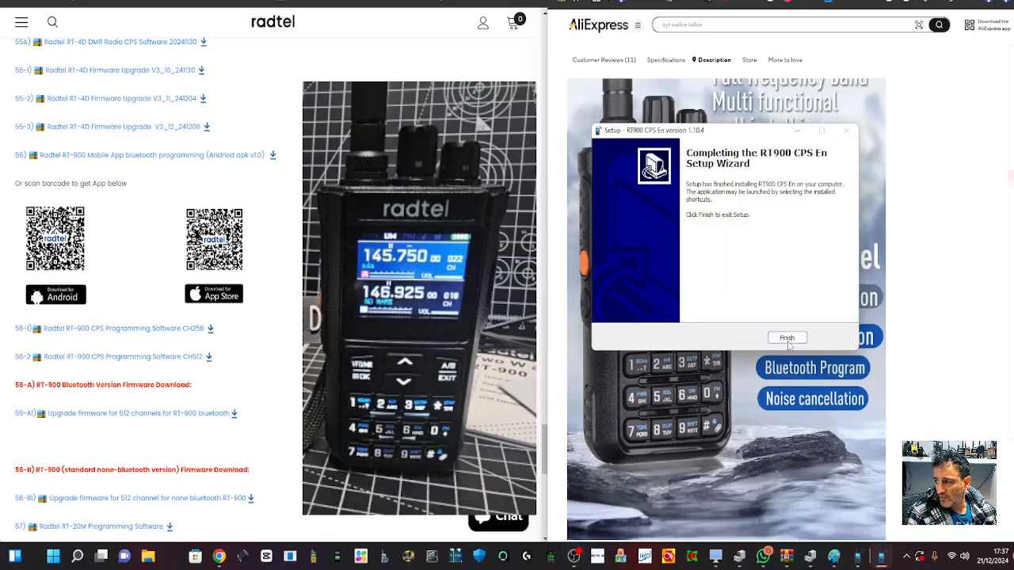
left_click(786, 338)
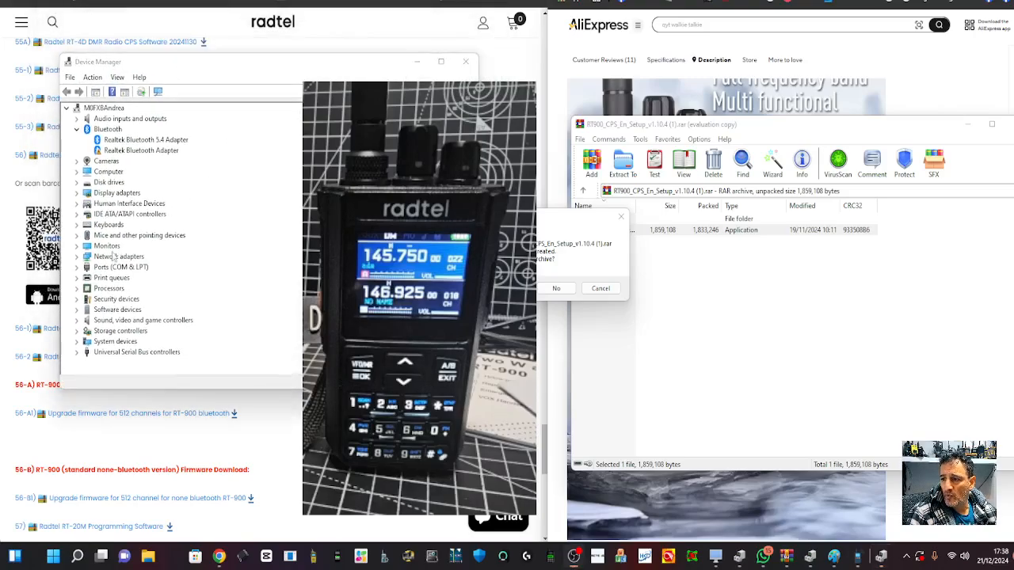
Expand Ports (COM & LPT) and note the USB-SERIAL CH340 cable is on COM2.
left_click(79, 257)
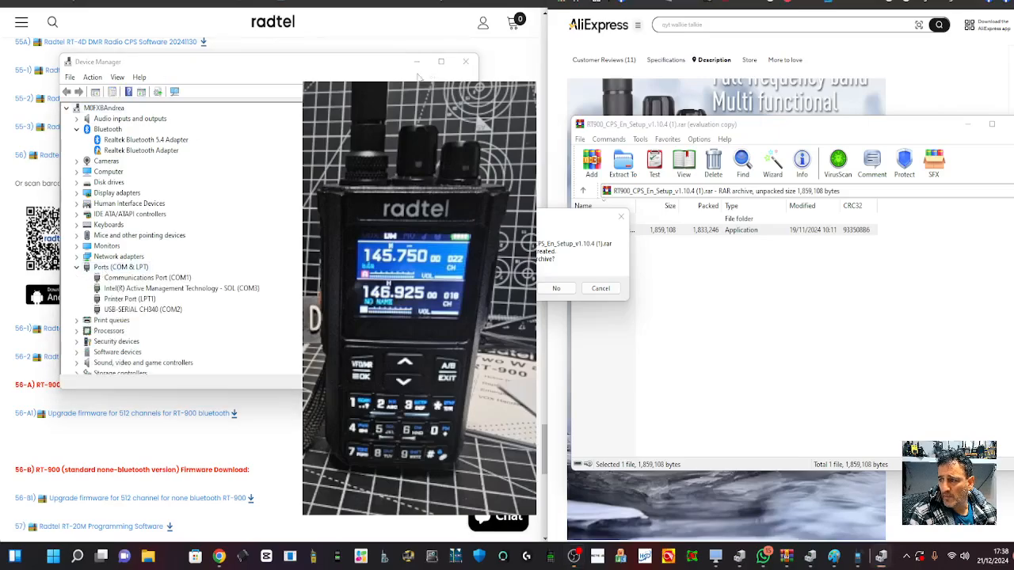
mouse_move(297, 78)
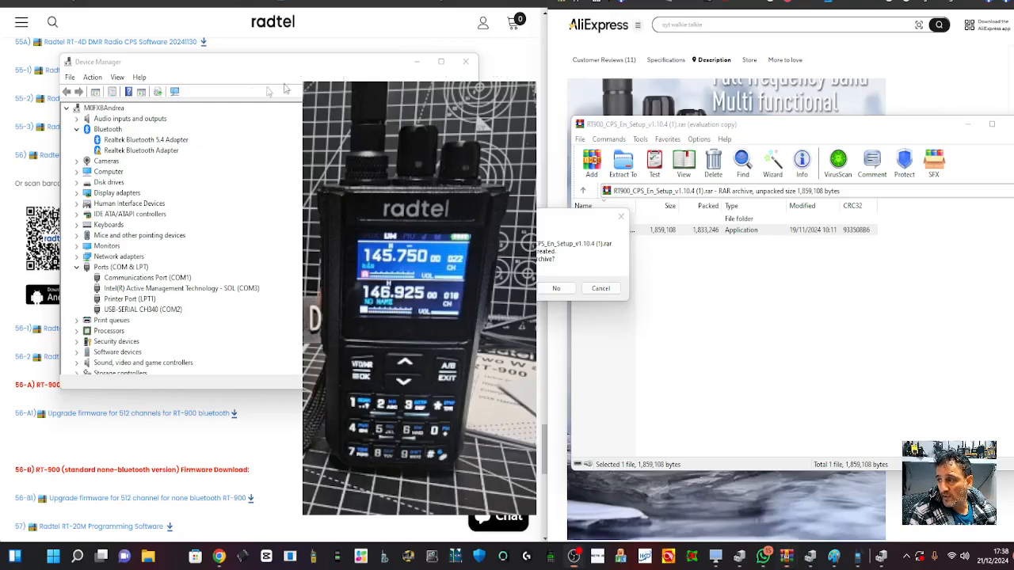
left_click(556, 289)
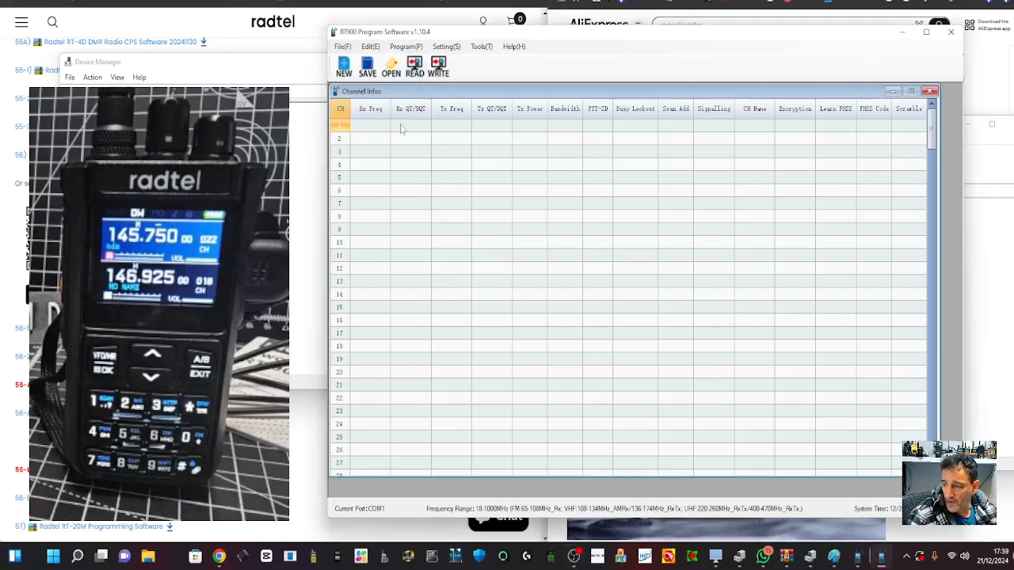
Set the serial port to COM2 under Setting > Serial Port.
left_click(447, 48)
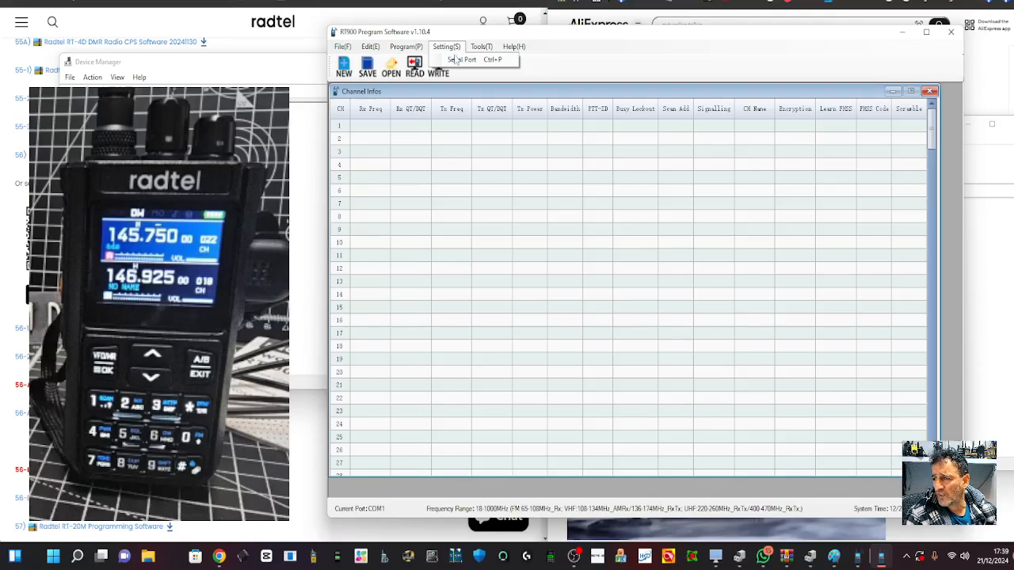
left_click(463, 60)
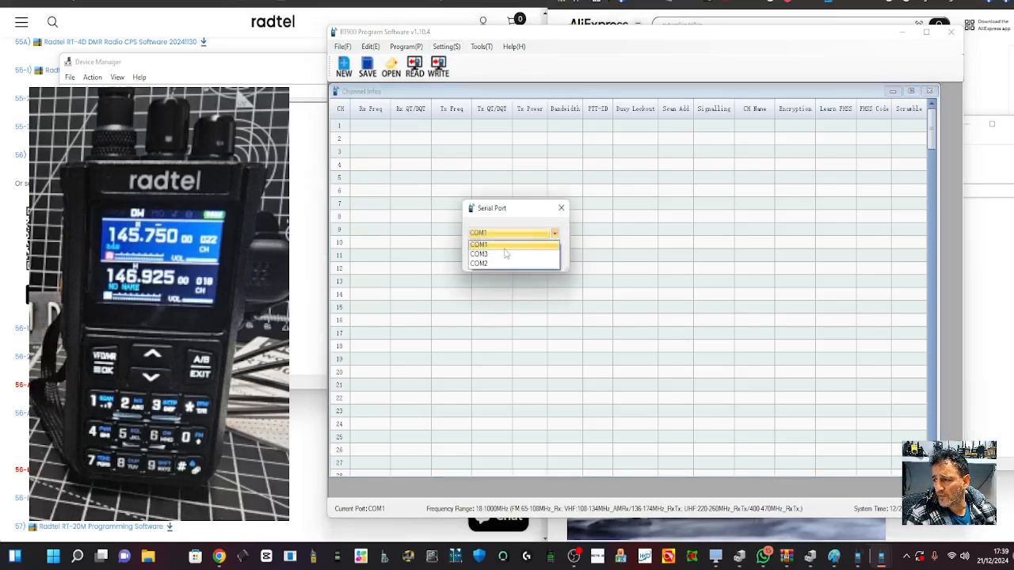
left_click(478, 263)
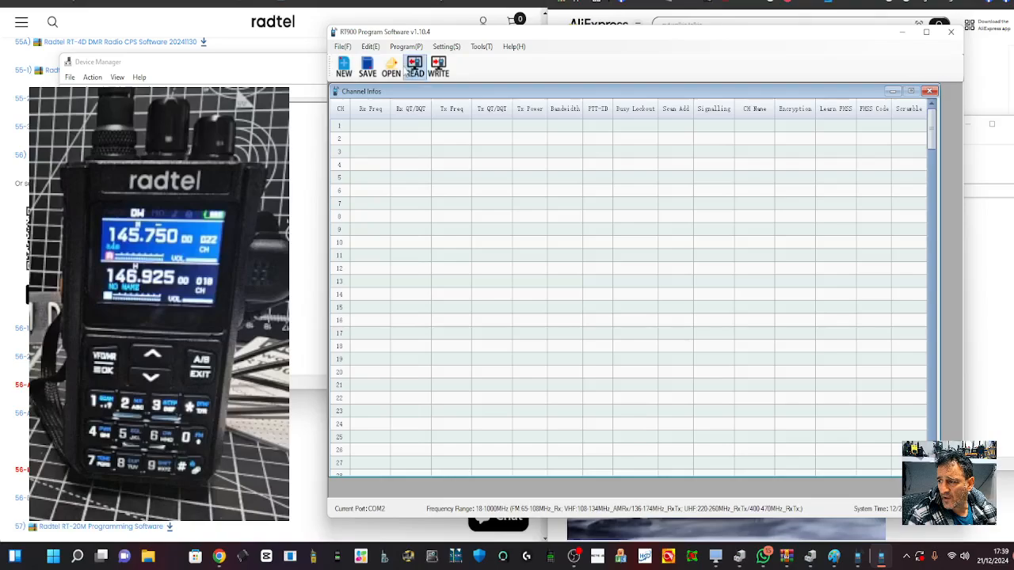
Read the radio's data into the channel table and acknowledge the successful read.
left_click(416, 67)
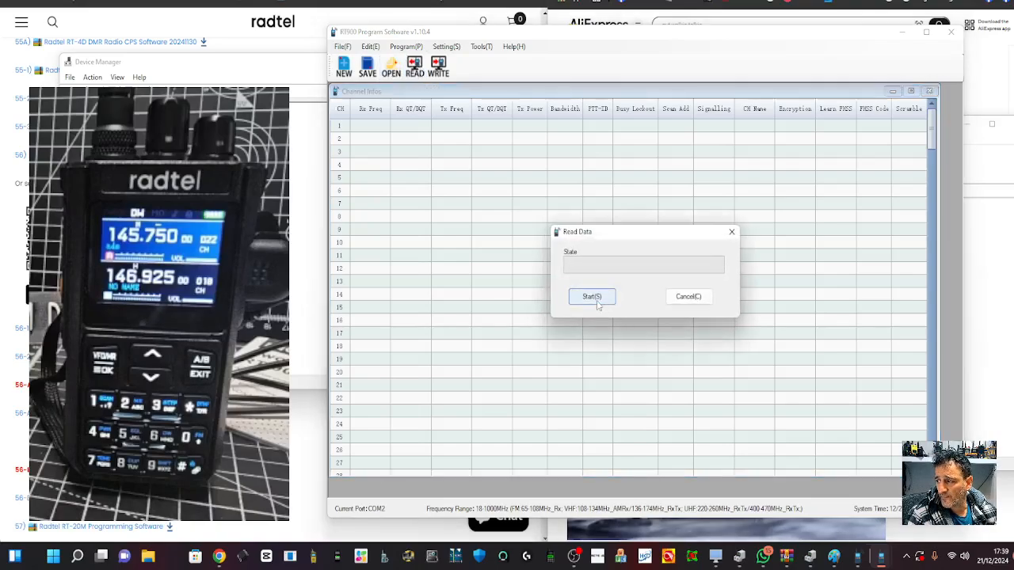
left_click(593, 296)
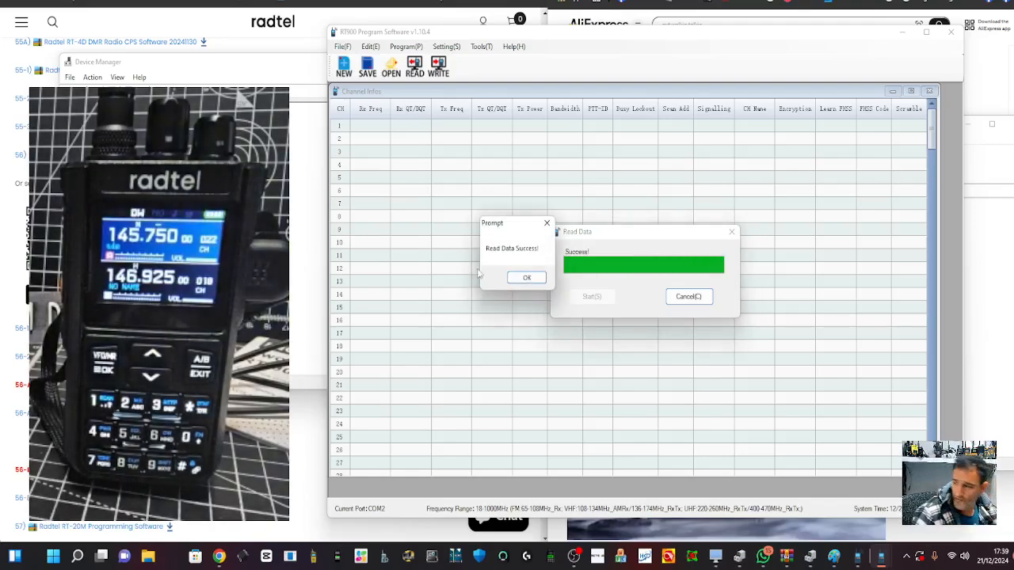
left_click(526, 277)
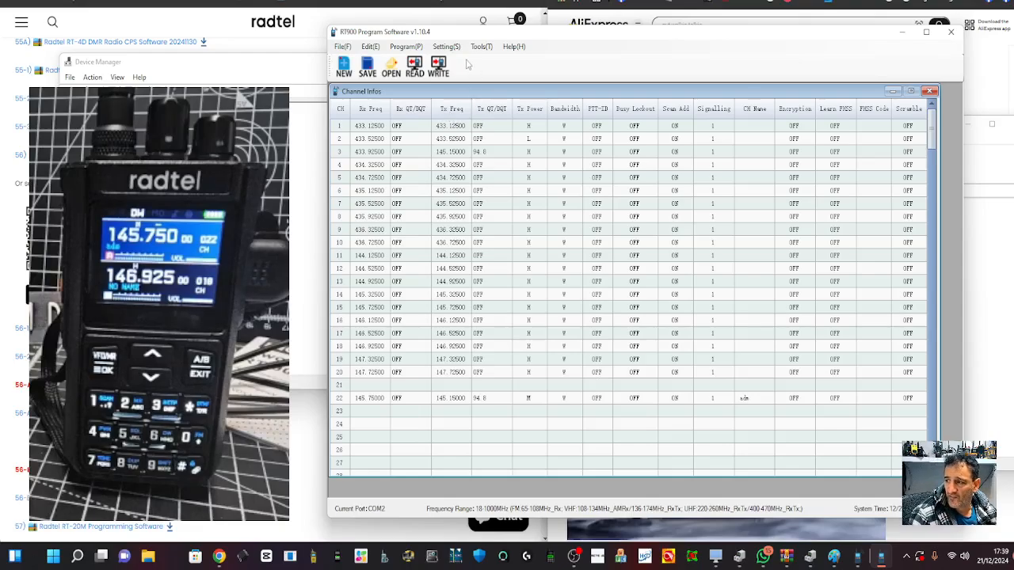
left_click(447, 46)
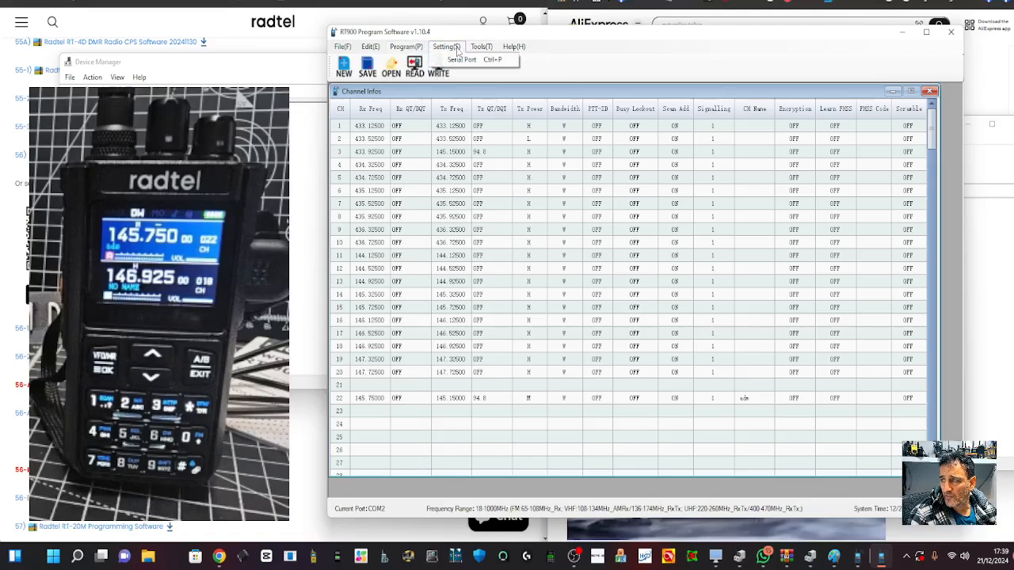
left_click(371, 47)
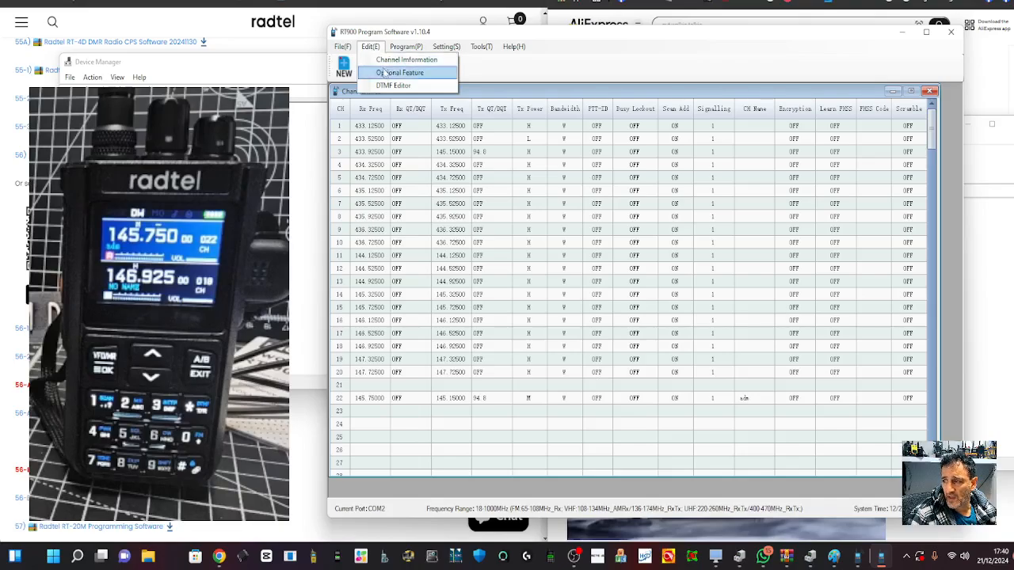
left_click(403, 73)
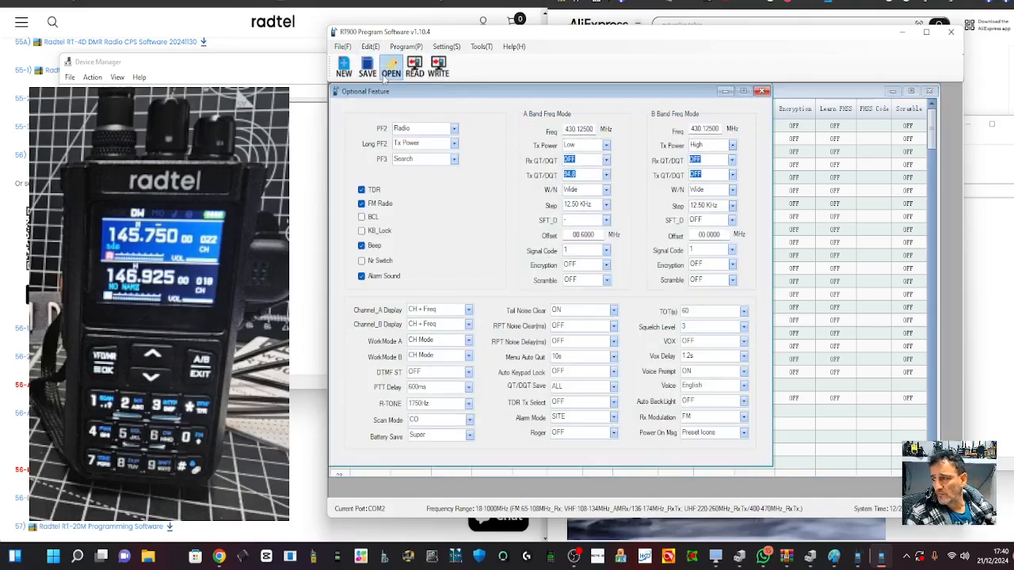
mouse_move(577, 556)
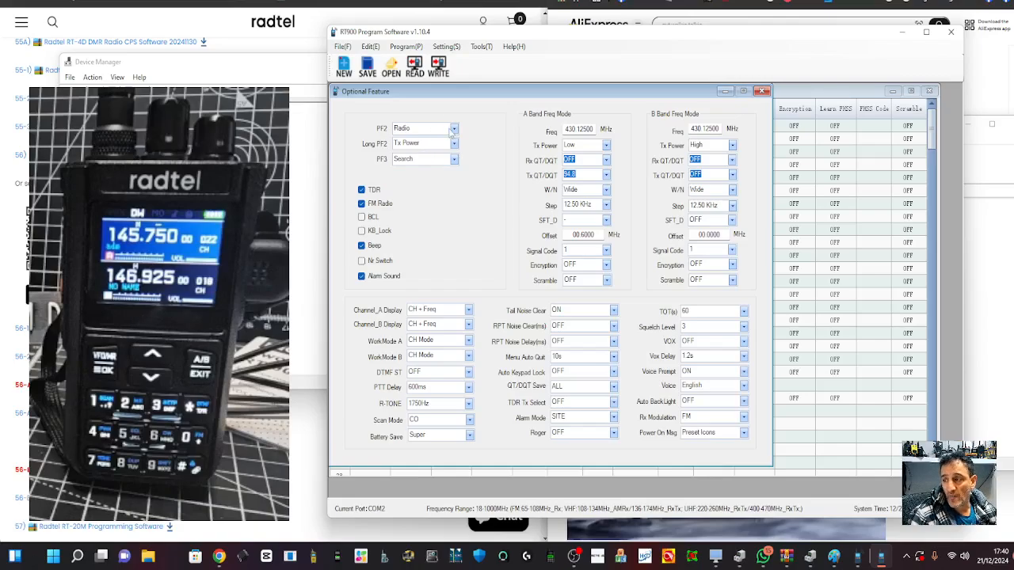
left_click(454, 129)
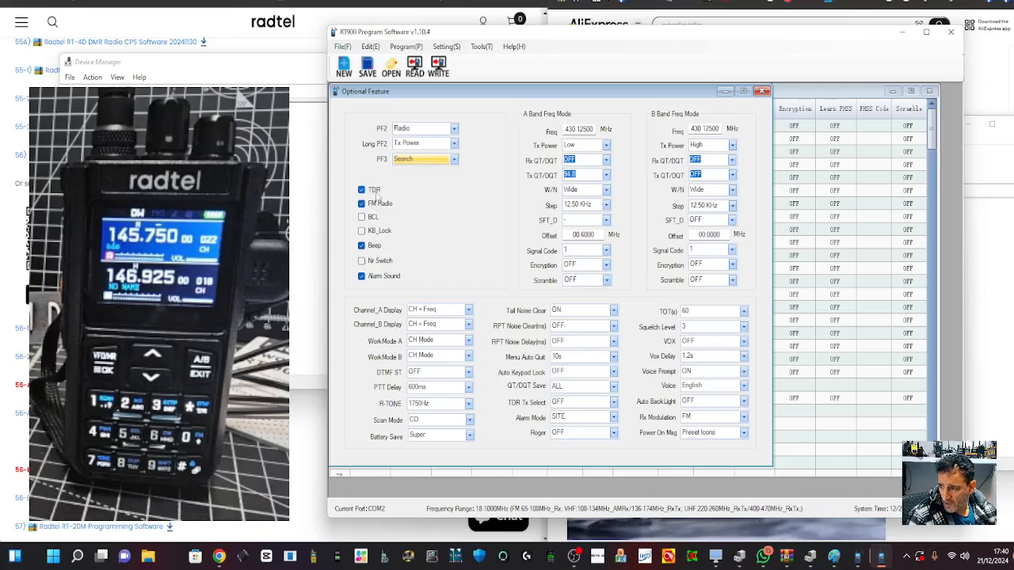
mouse_move(409, 222)
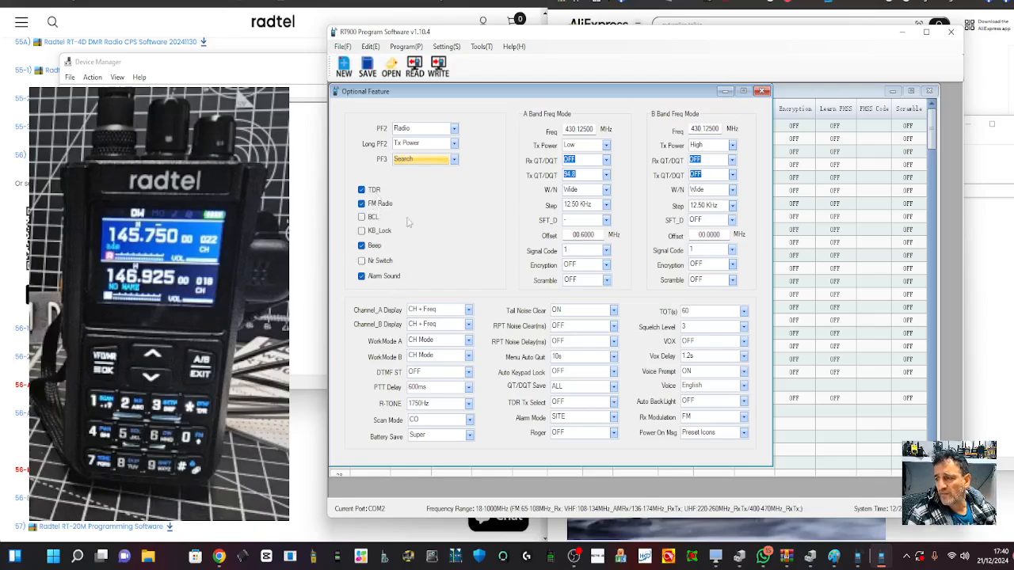
mouse_move(640, 140)
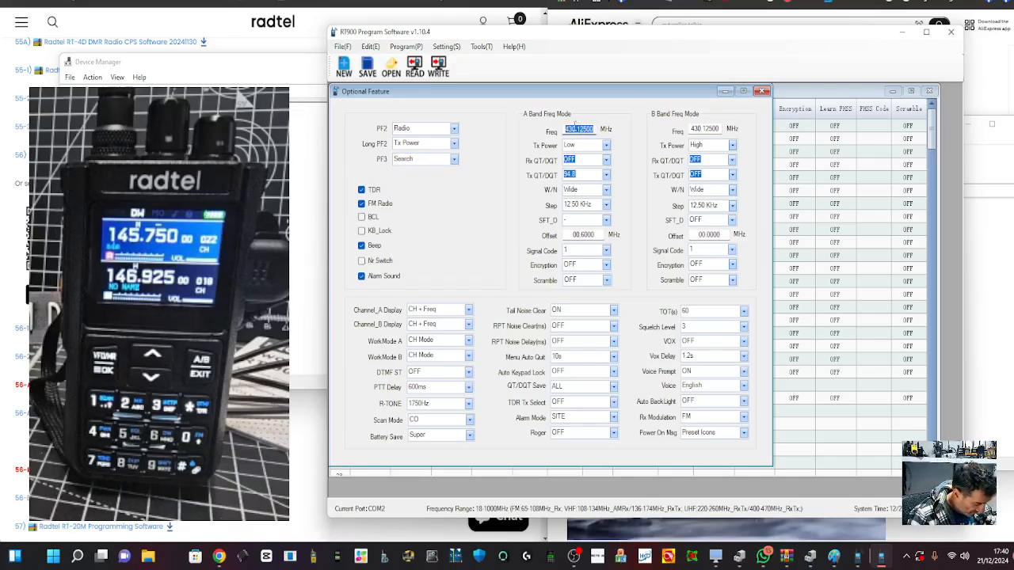
Enter A band 434.55 MHz, B band 133.8 MHz and set Channel_A Display to CH+Name.
type("434.55")
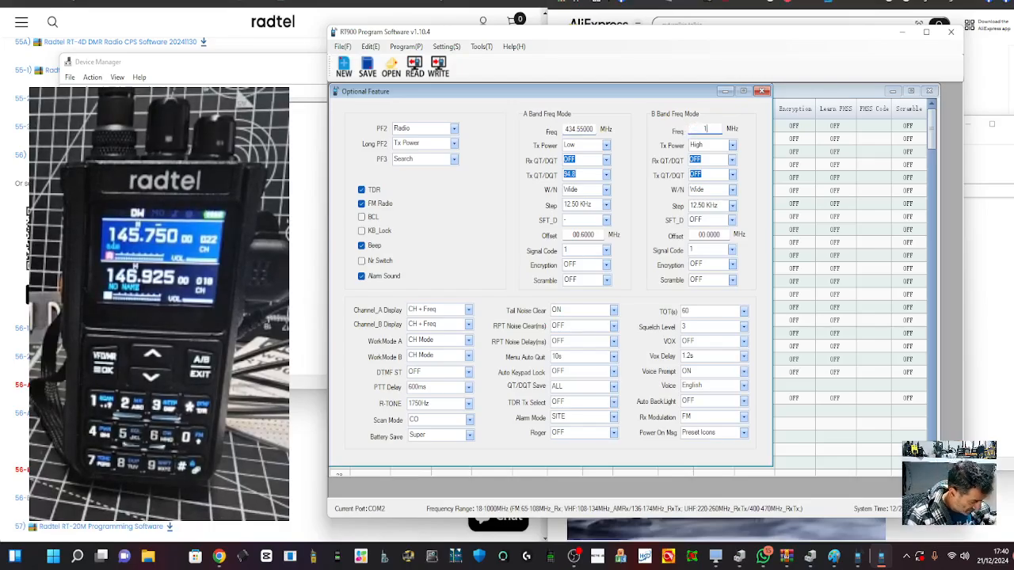
type("133.850")
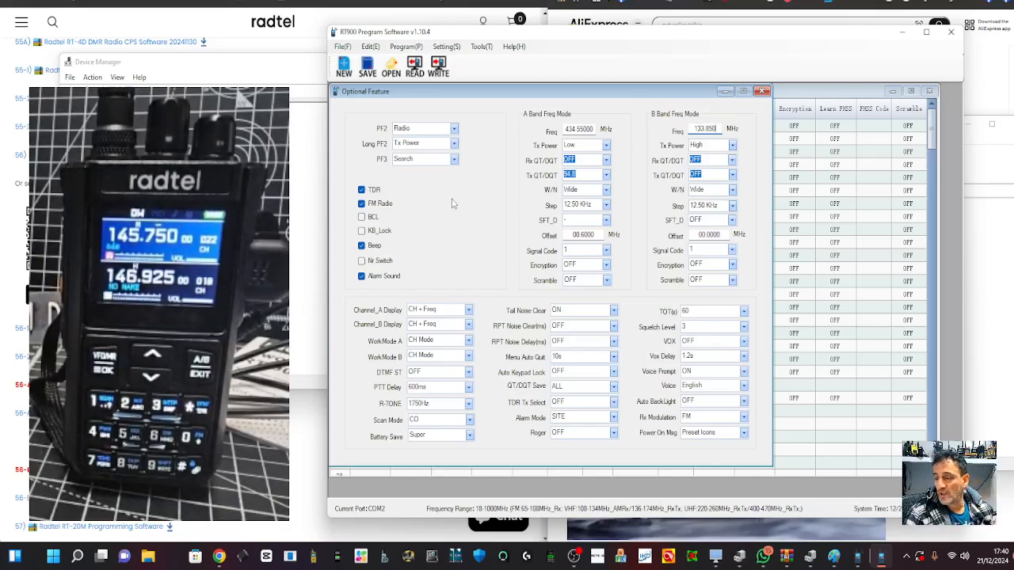
mouse_move(501, 195)
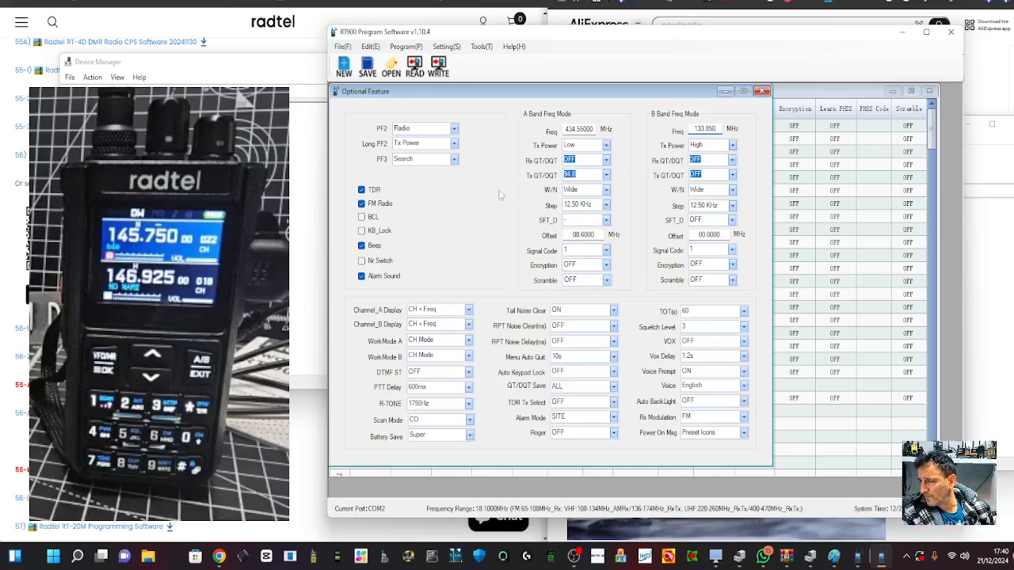
mouse_move(460, 310)
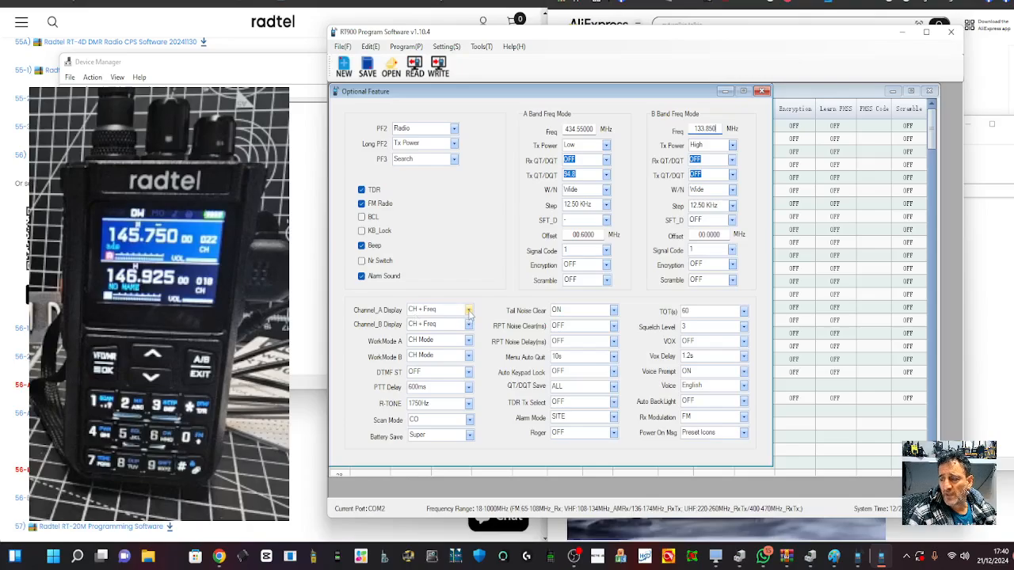
left_click(469, 309)
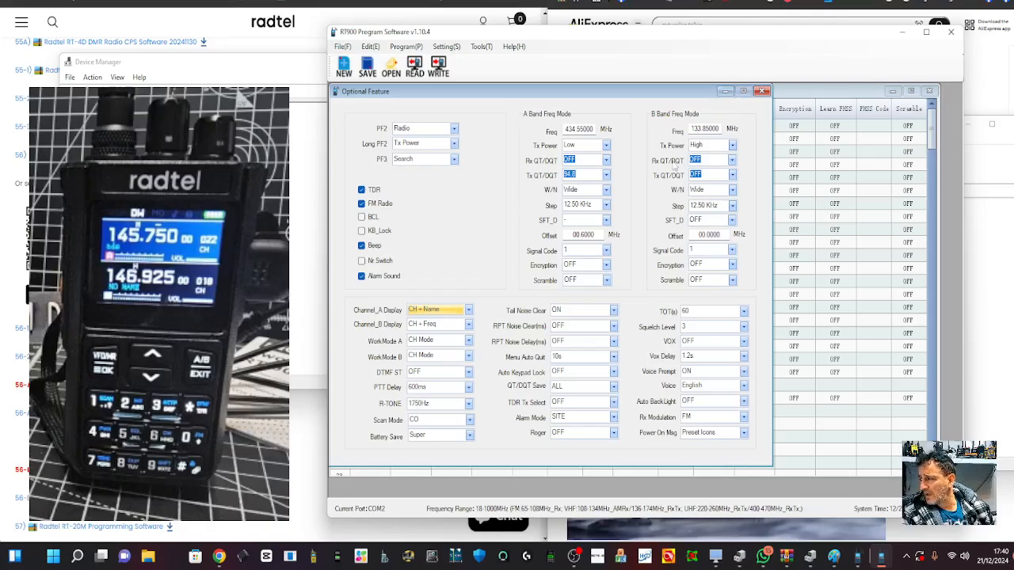
mouse_move(721, 325)
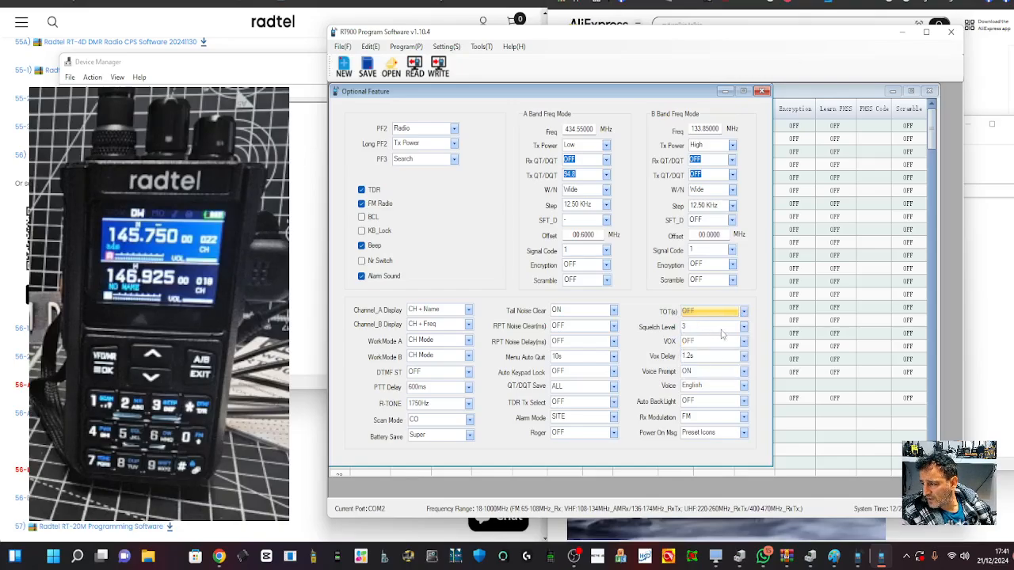
mouse_move(685, 410)
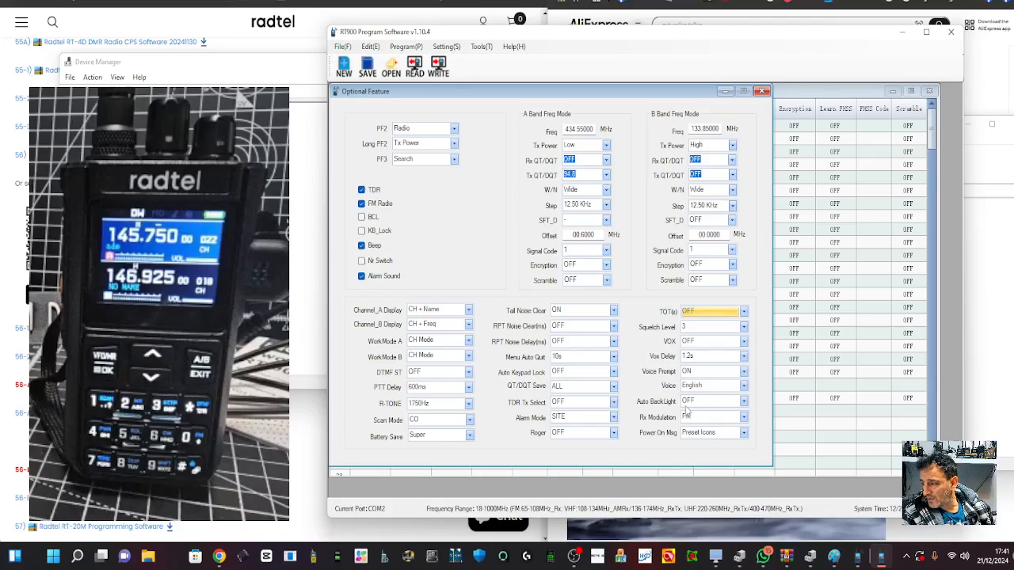
Review the auto backlight and power-on message settings and set TOT to OFF.
left_click(709, 401)
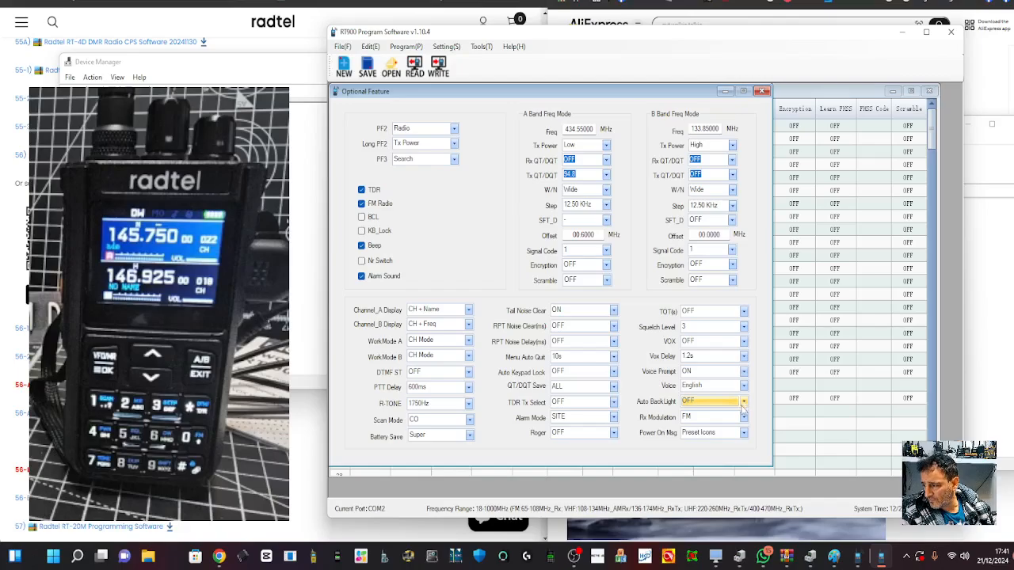
left_click(710, 418)
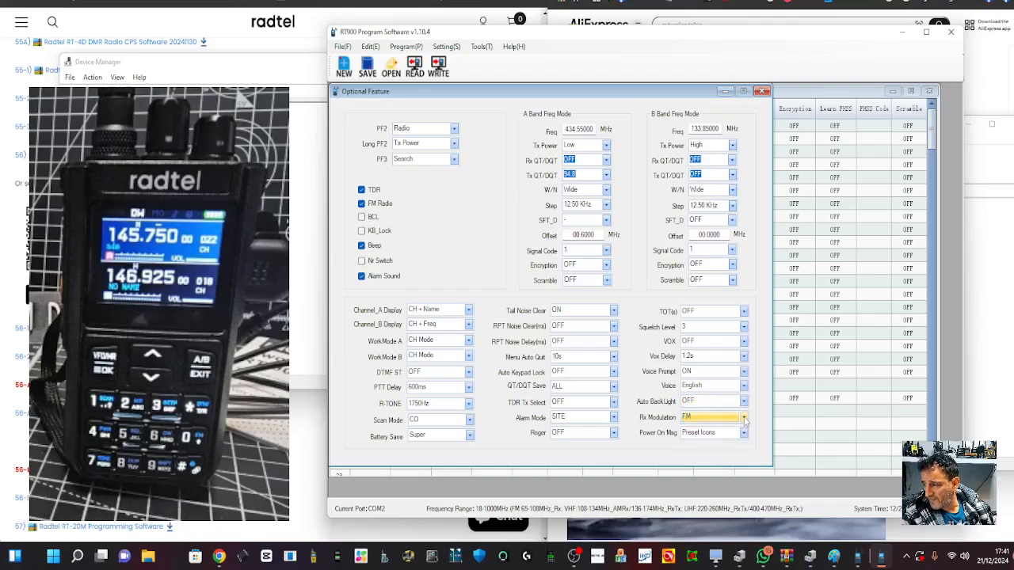
left_click(710, 432)
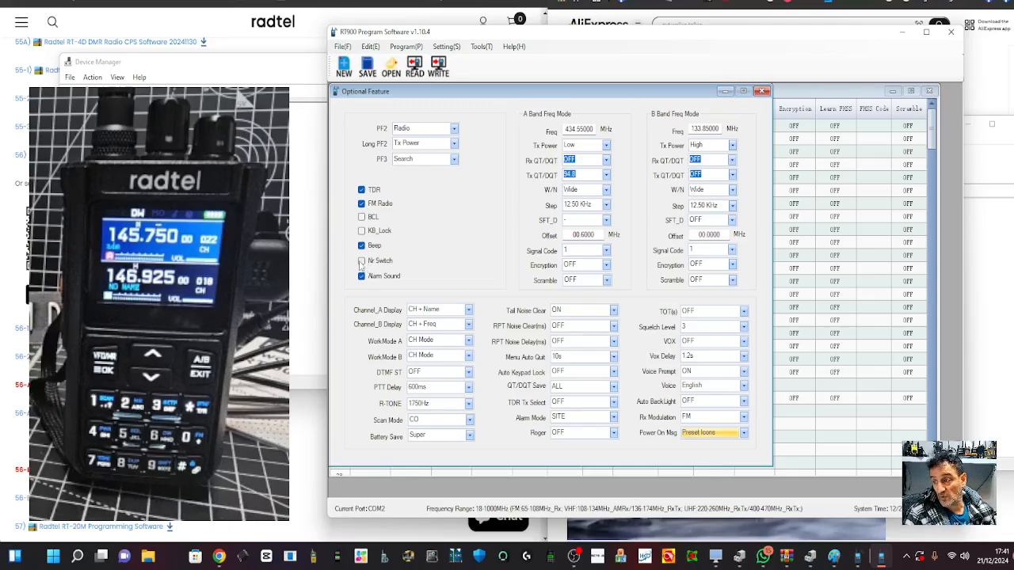
left_click(361, 260)
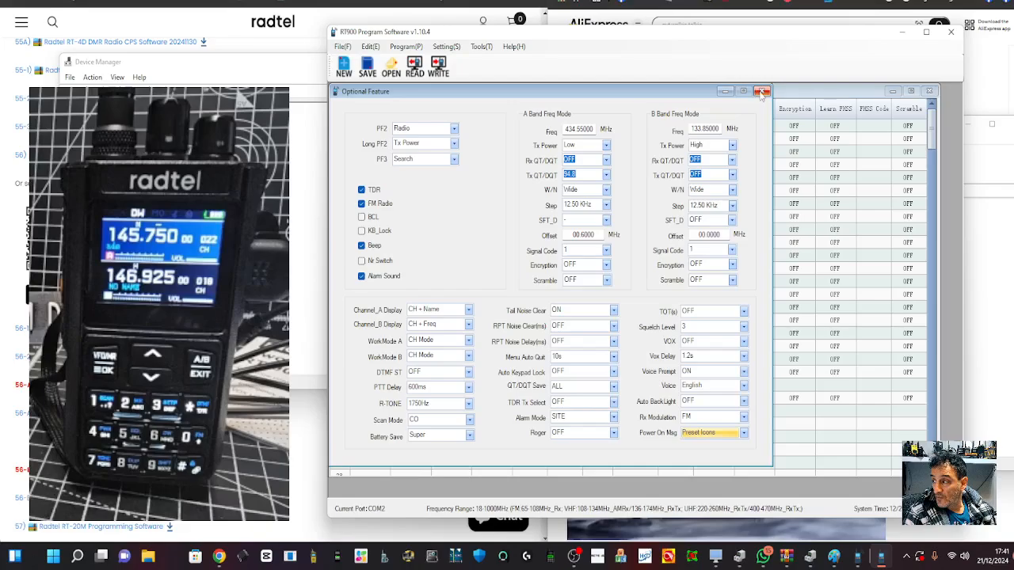
Close Optional Feature and set channel 1 Rx and Tx frequencies to 145.750 MHz.
left_click(762, 90)
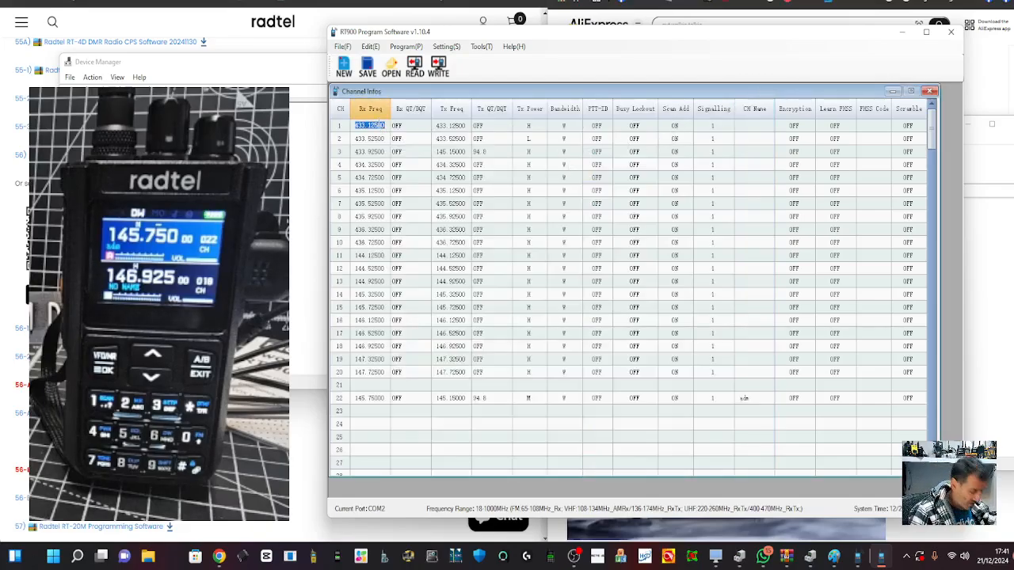
type("145.750")
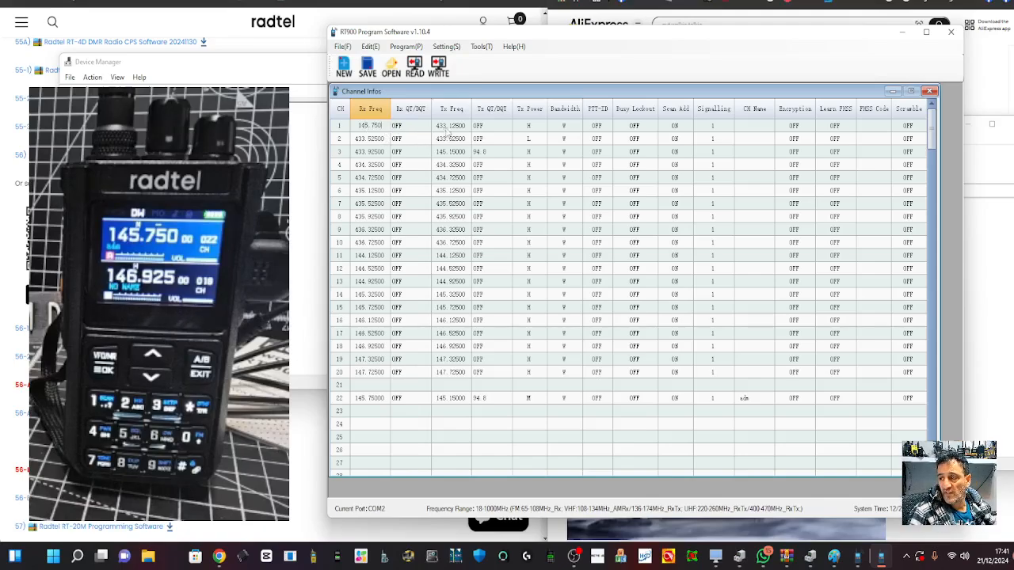
left_click(450, 125)
type("145.75")
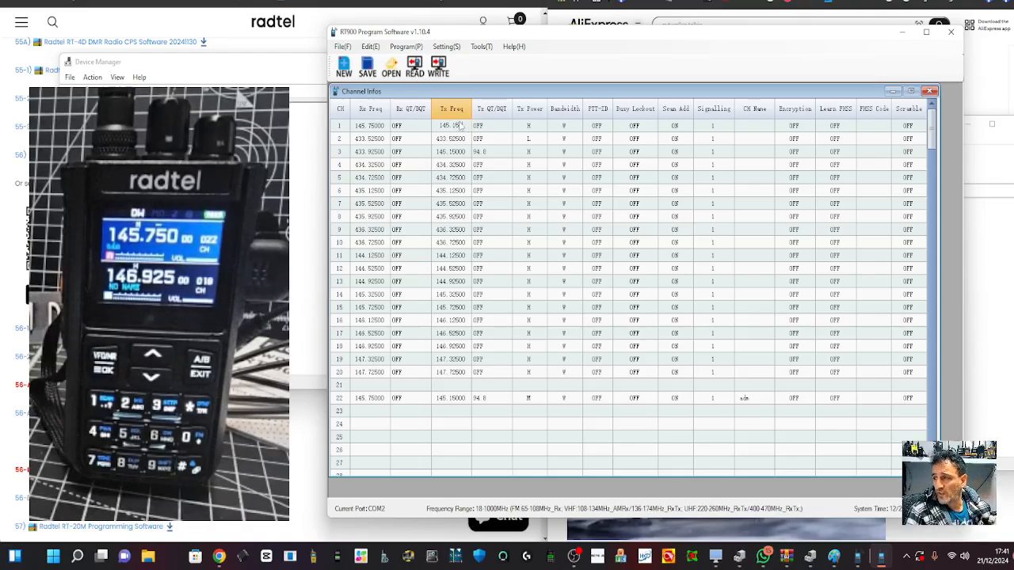
left_click(491, 125)
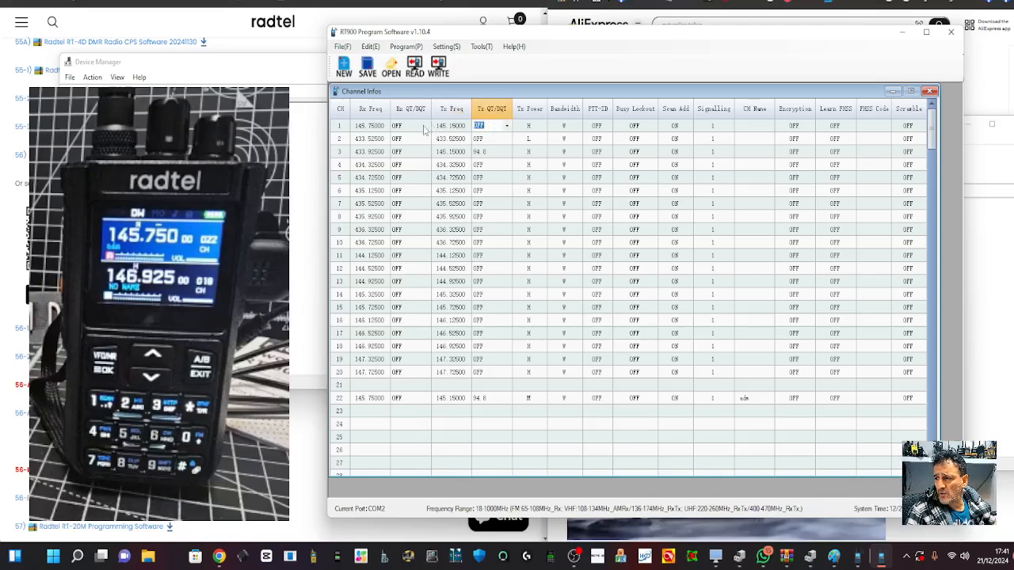
Give channel 1 a 94.8 transmit tone and a channel name.
left_click(425, 125)
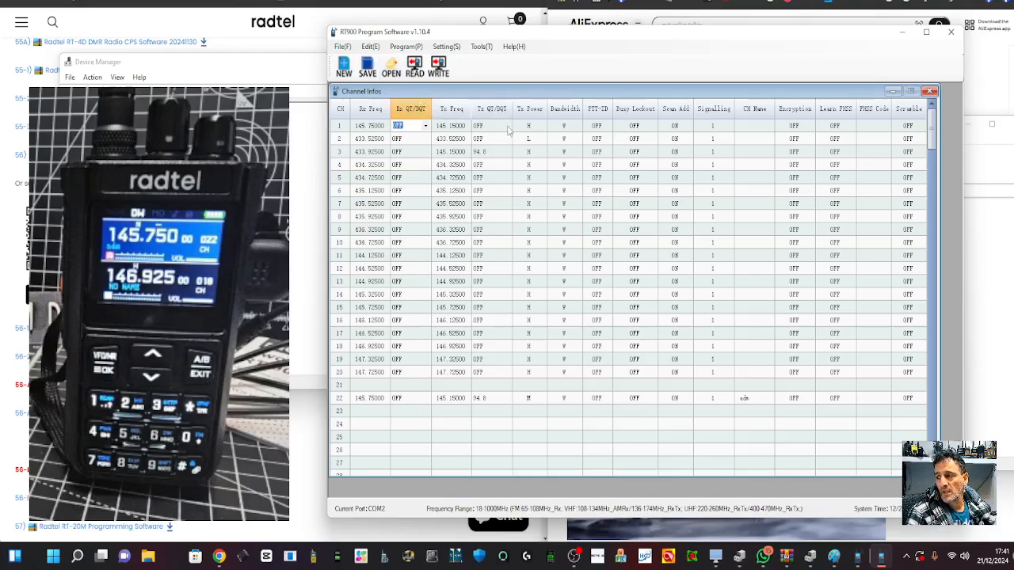
left_click(504, 125)
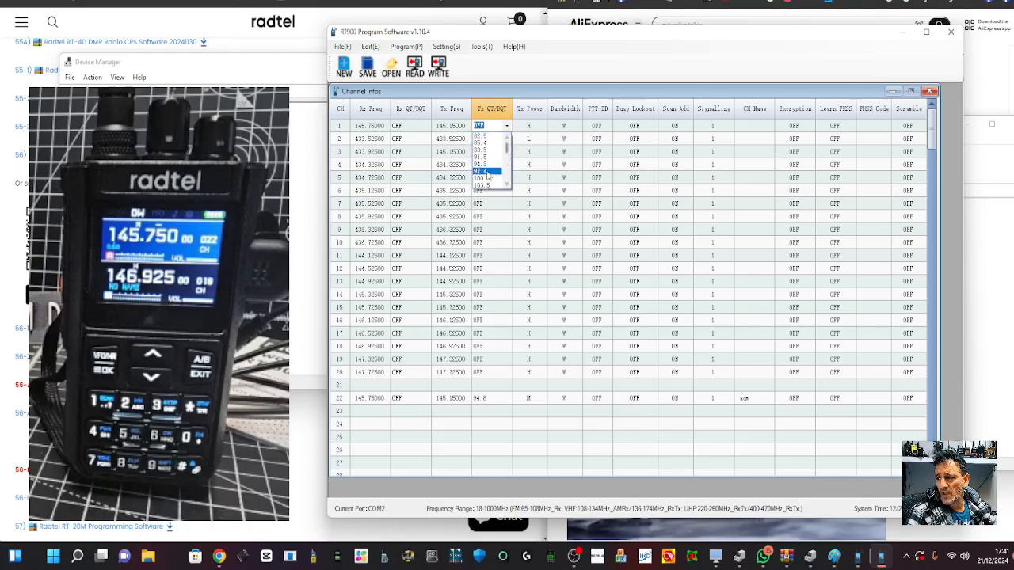
left_click(481, 178)
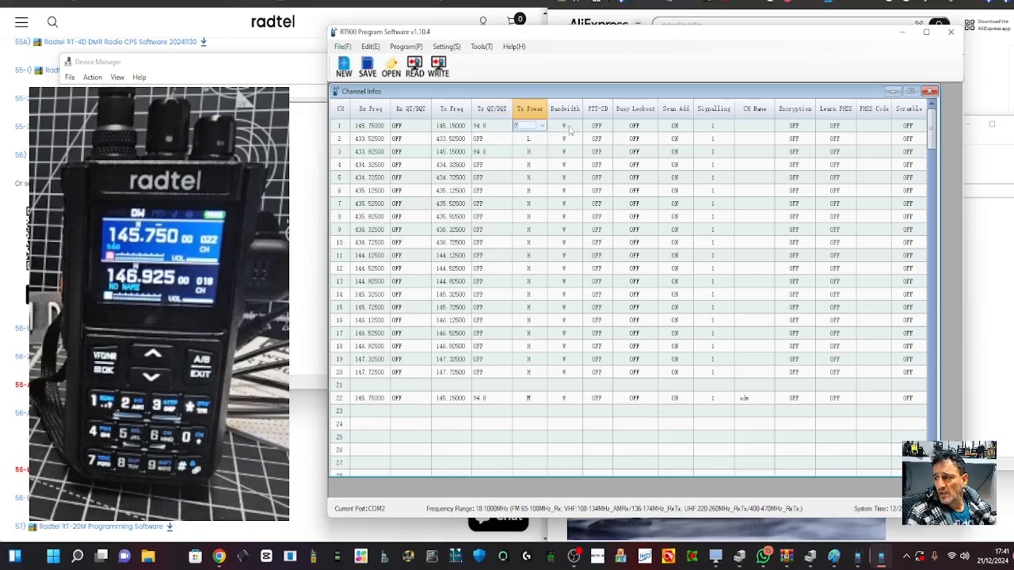
left_click(755, 125)
type("GB3BC")
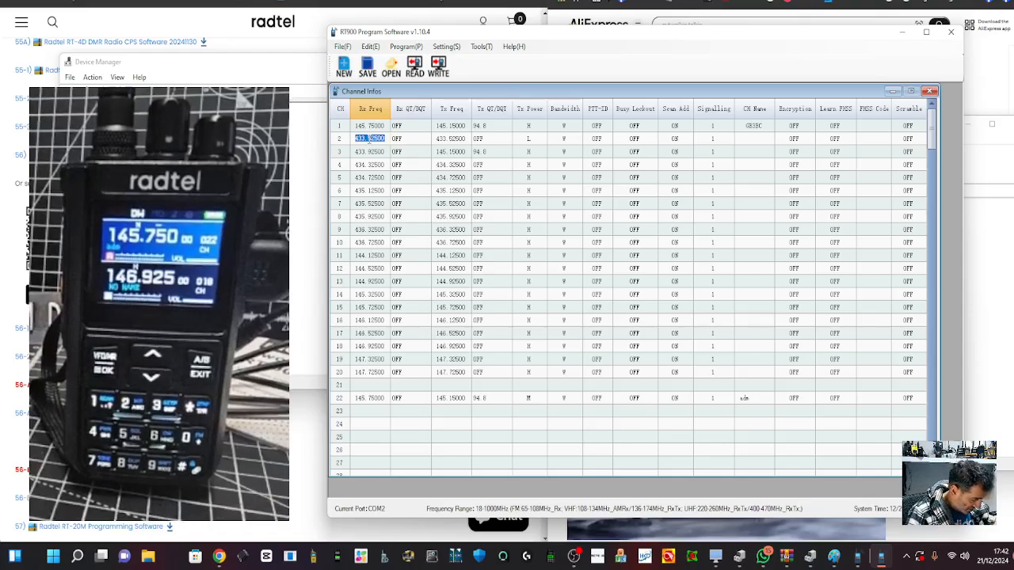
Set channel 2's transmit frequency to 434.750 MHz.
type("434")
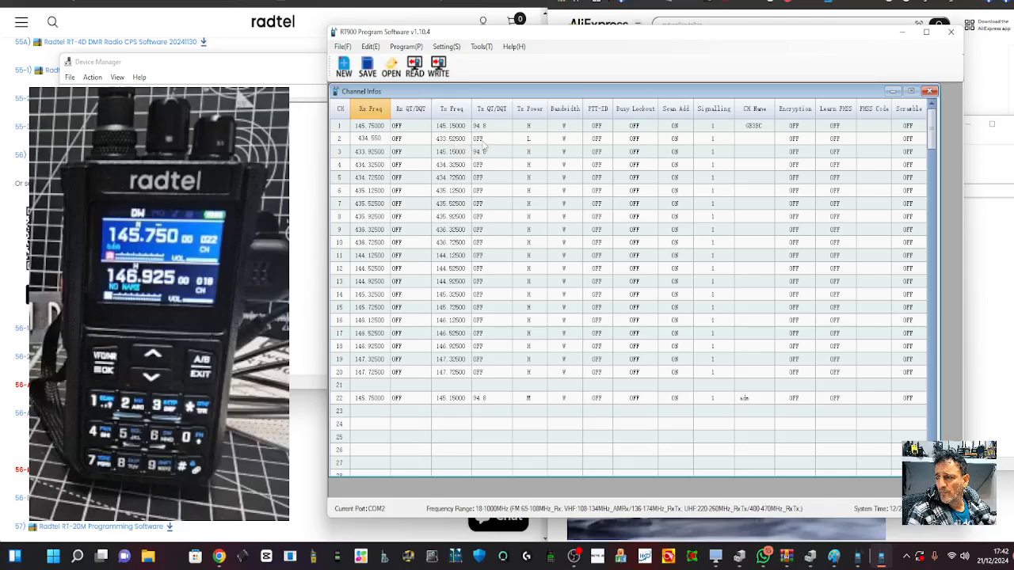
double_click(450, 138)
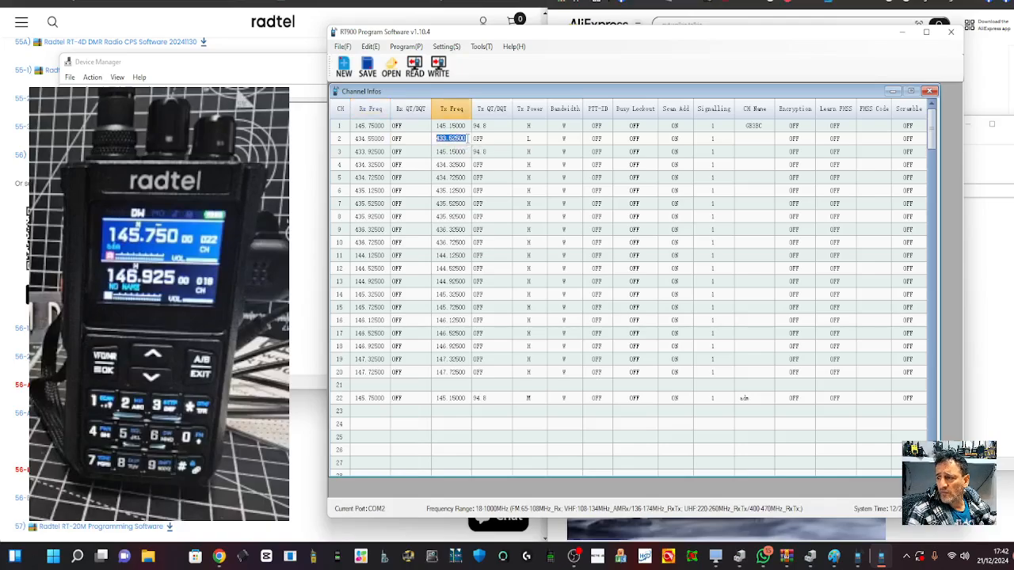
type("434")
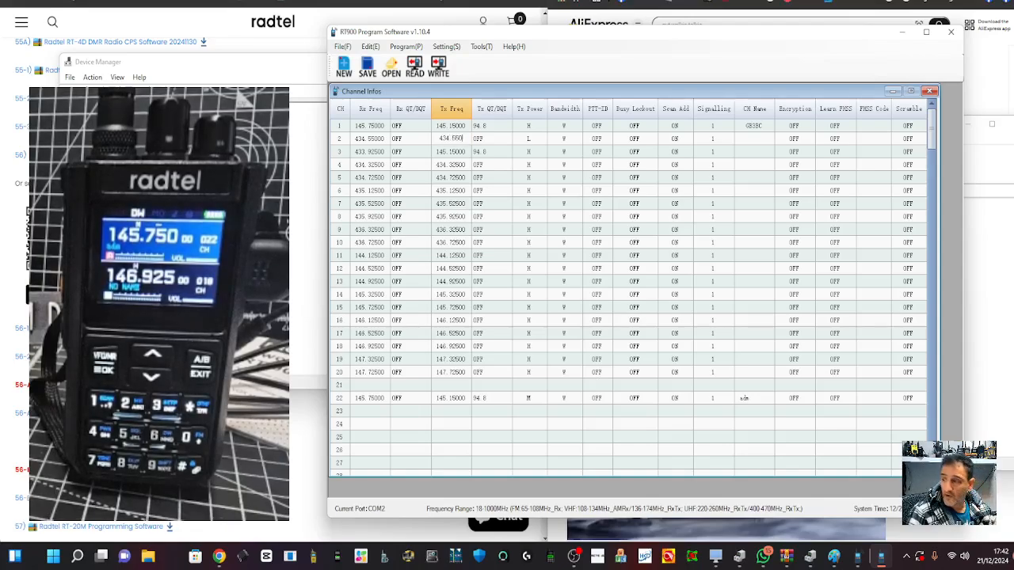
left_click(478, 139)
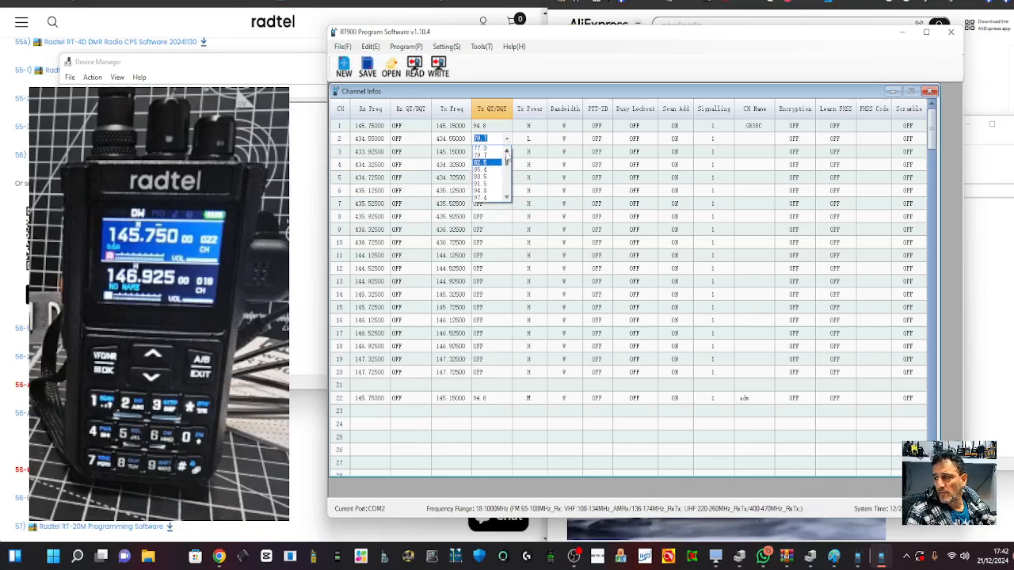
Give channel 2 a 77.0 transmit tone and a channel name, then begin saving.
left_click(483, 152)
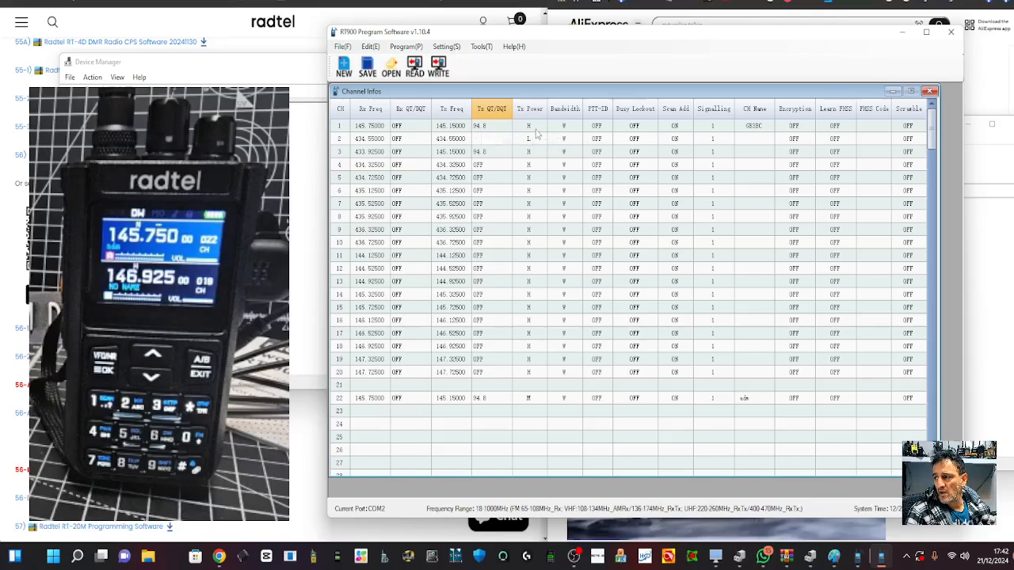
left_click(529, 126)
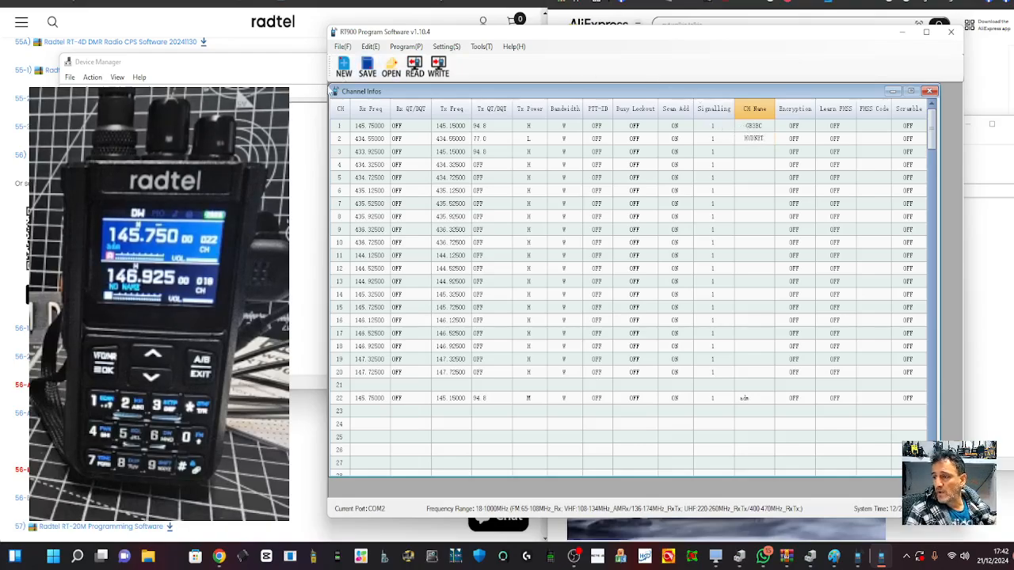
left_click(367, 67)
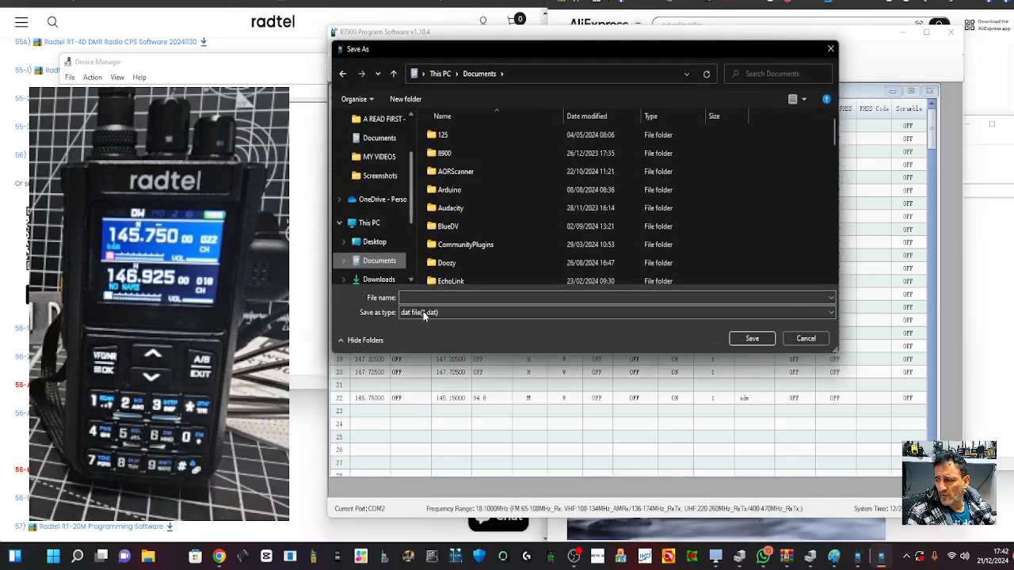
Name the channel list file starting with 'R' and save it as a .dat file.
type("R")
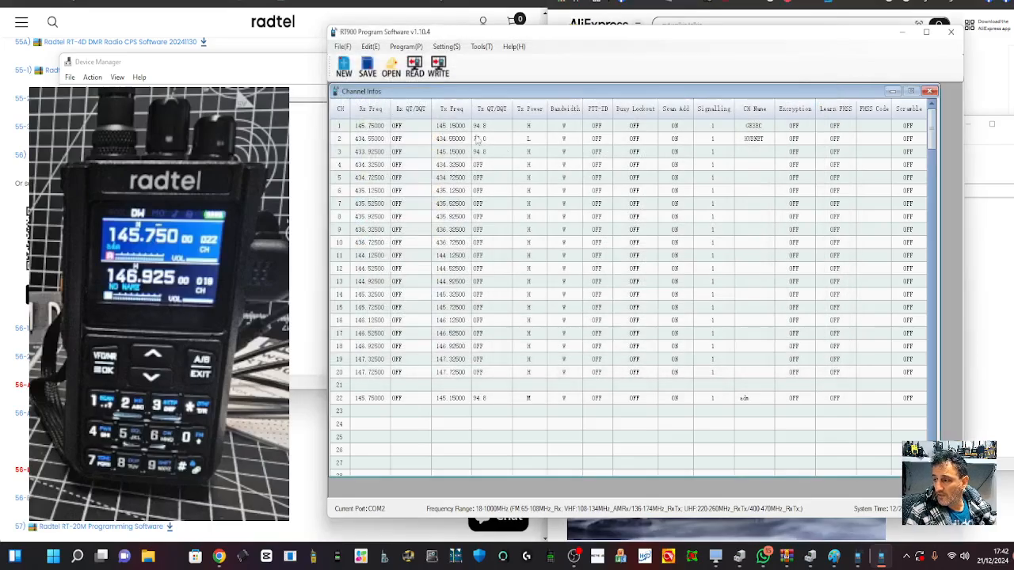
Write the programmed channels to the radio and confirm the successful write.
left_click(438, 67)
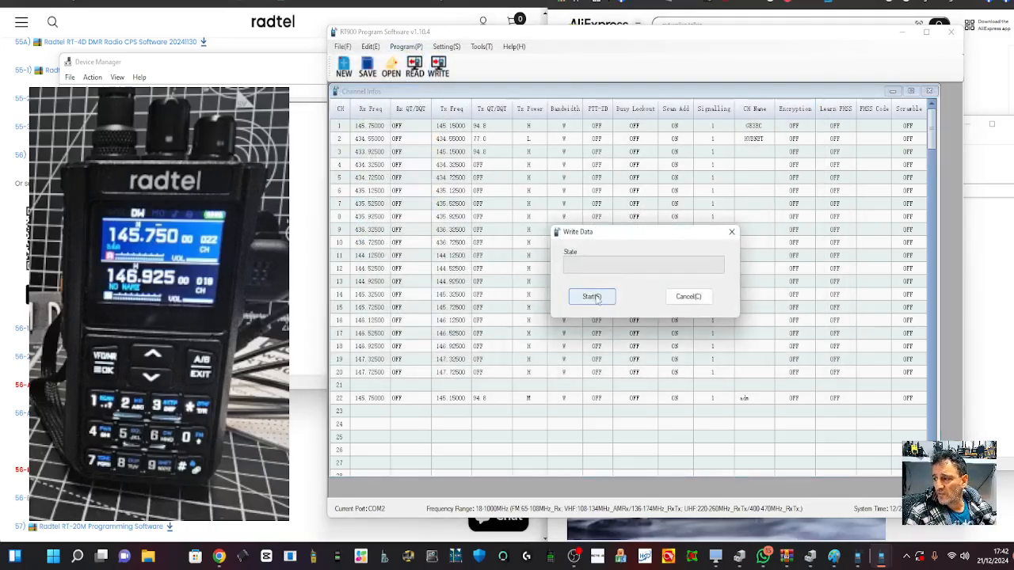
left_click(592, 296)
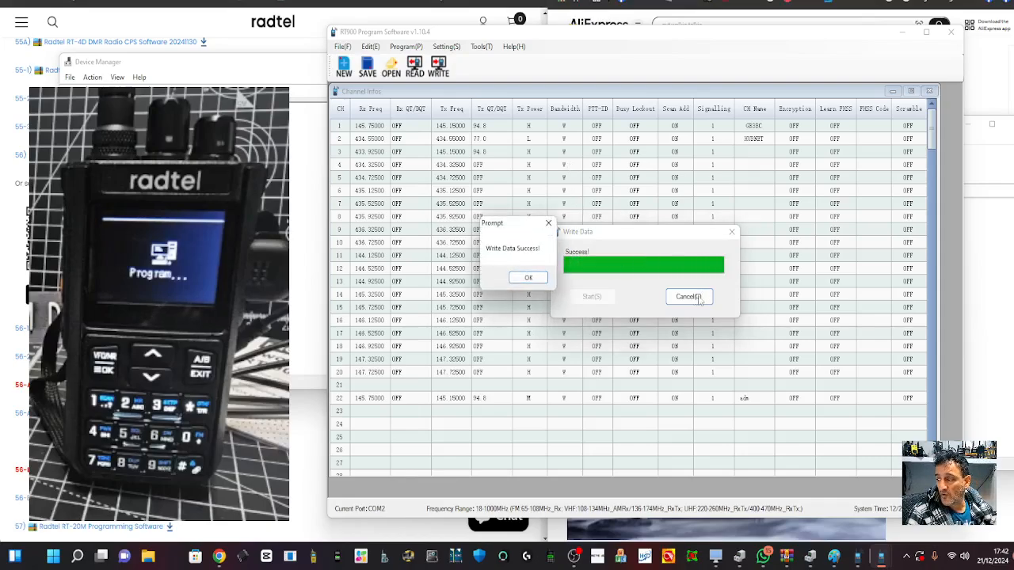
left_click(529, 277)
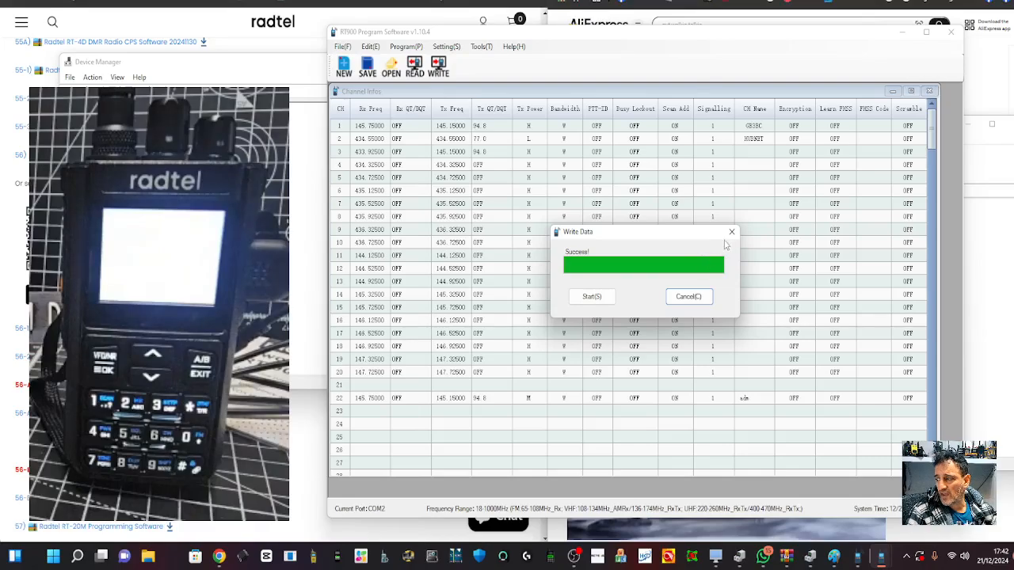
left_click(482, 46)
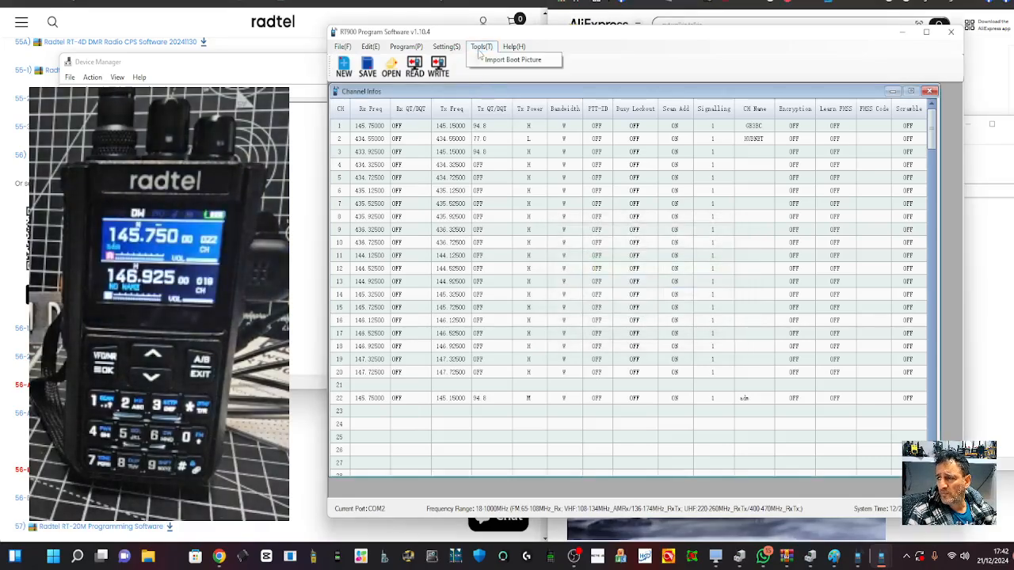
Load the R2-D2 bmp from Downloads in Import Boot Picture and choose port COM3.
left_click(514, 60)
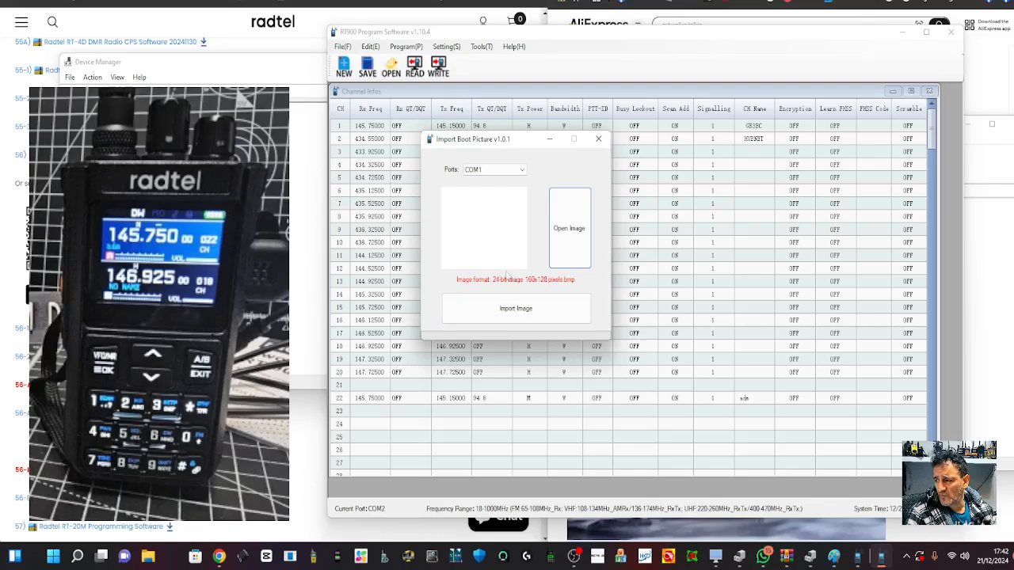
mouse_move(517, 307)
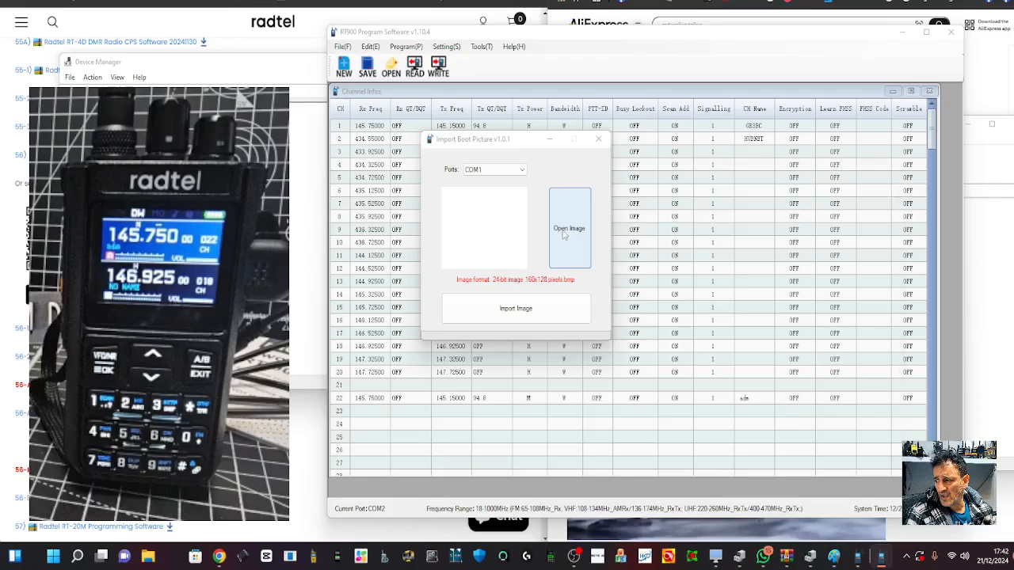
left_click(569, 228)
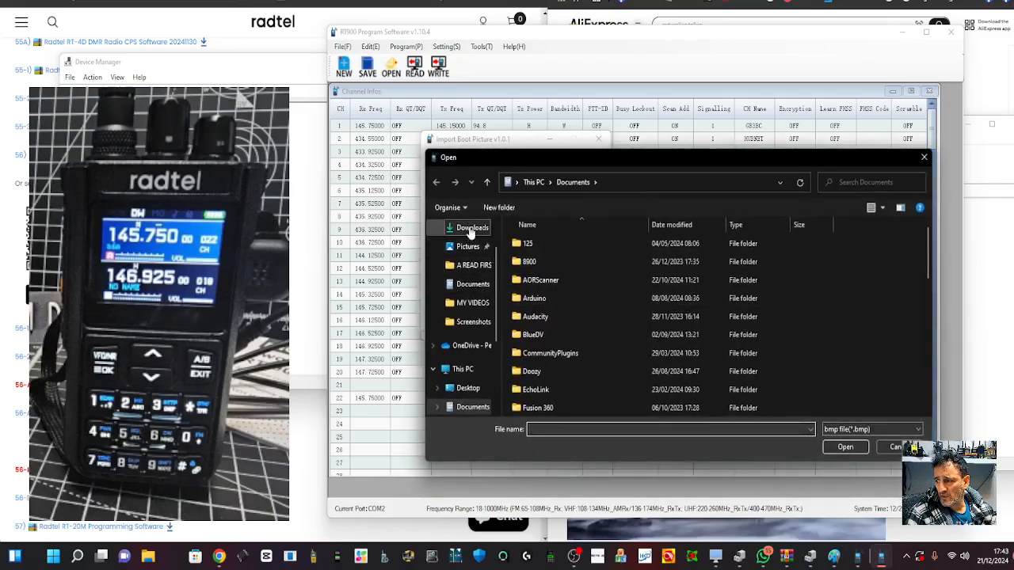
left_click(844, 447)
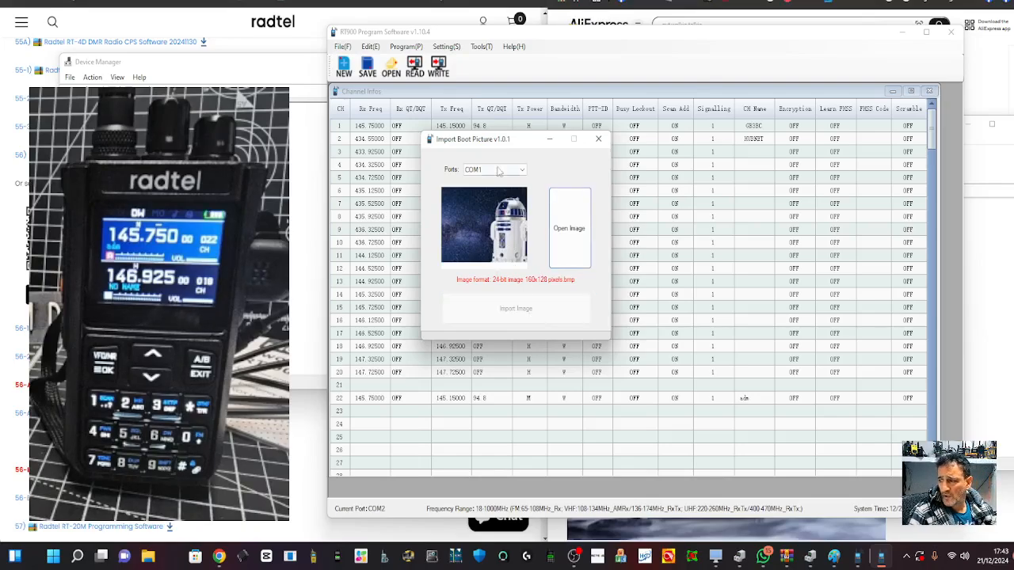
left_click(488, 170)
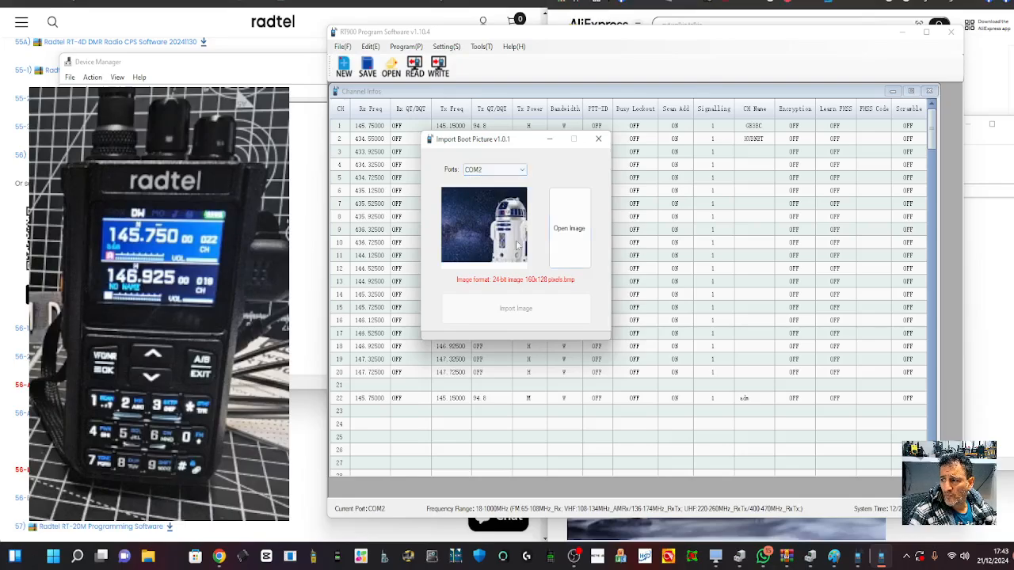
Import the picture to the radio, retrying after the initial failure, and close the tool.
left_click(516, 308)
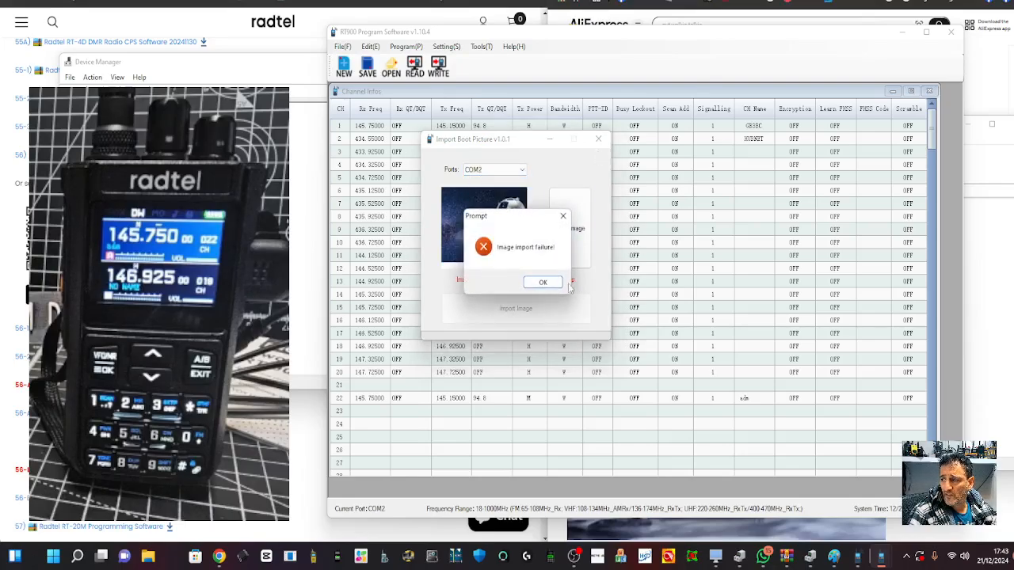
left_click(542, 282)
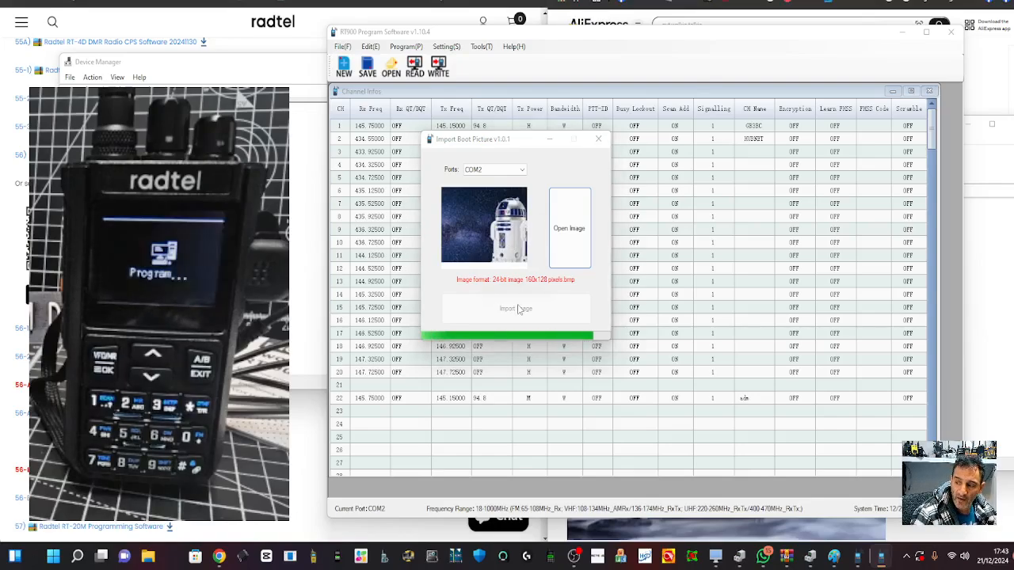
left_click(517, 308)
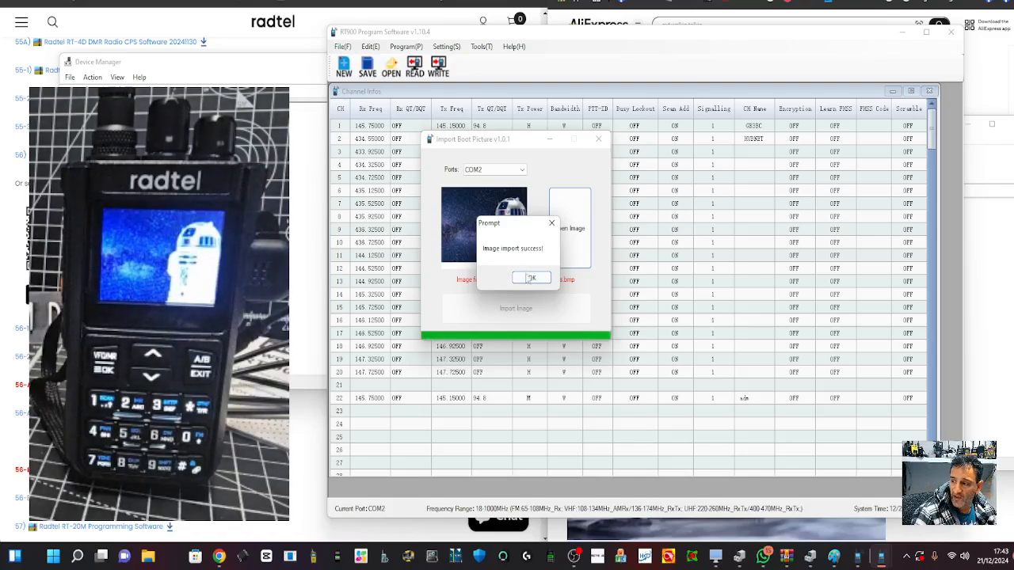
left_click(531, 277)
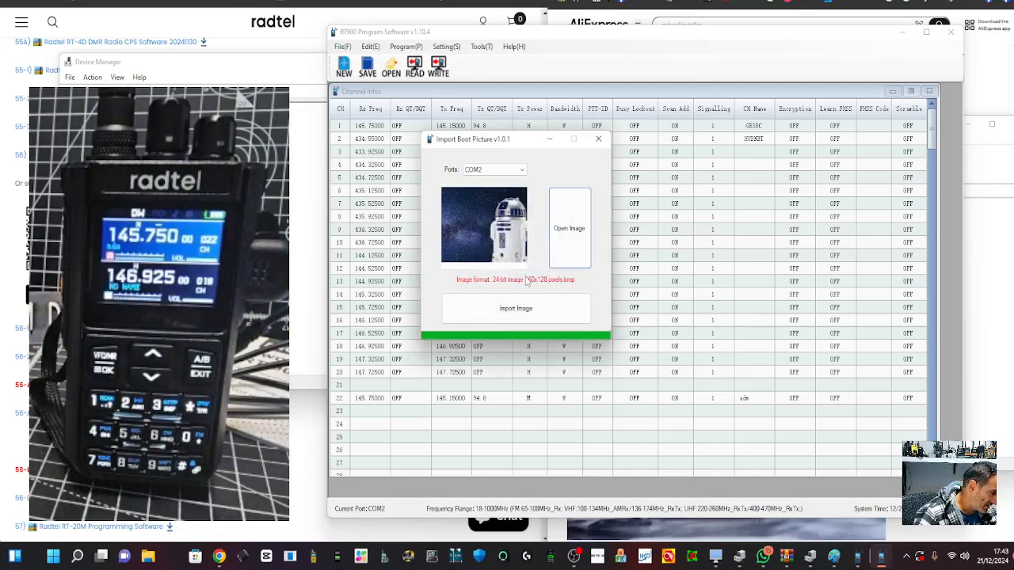
left_click(599, 140)
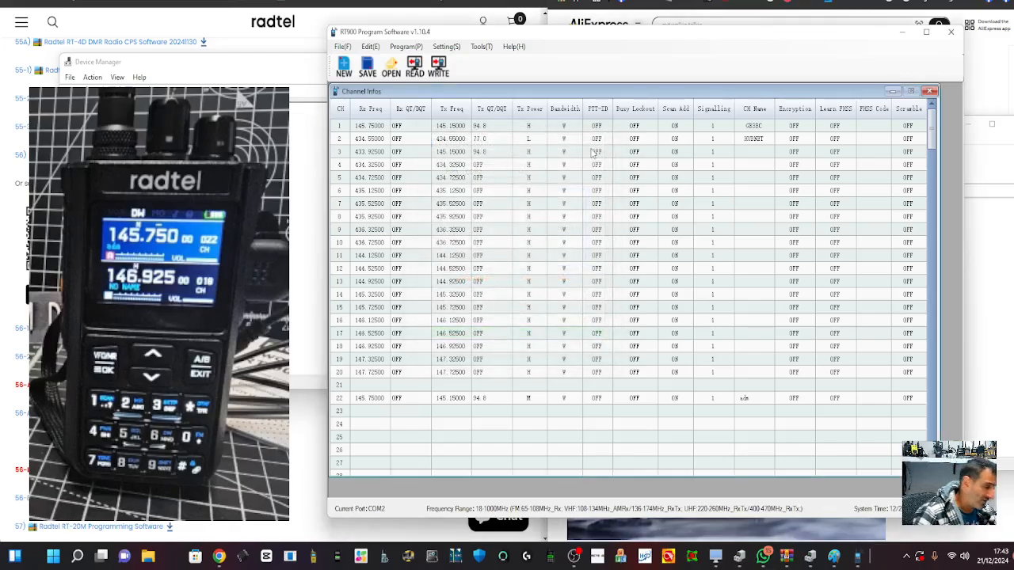